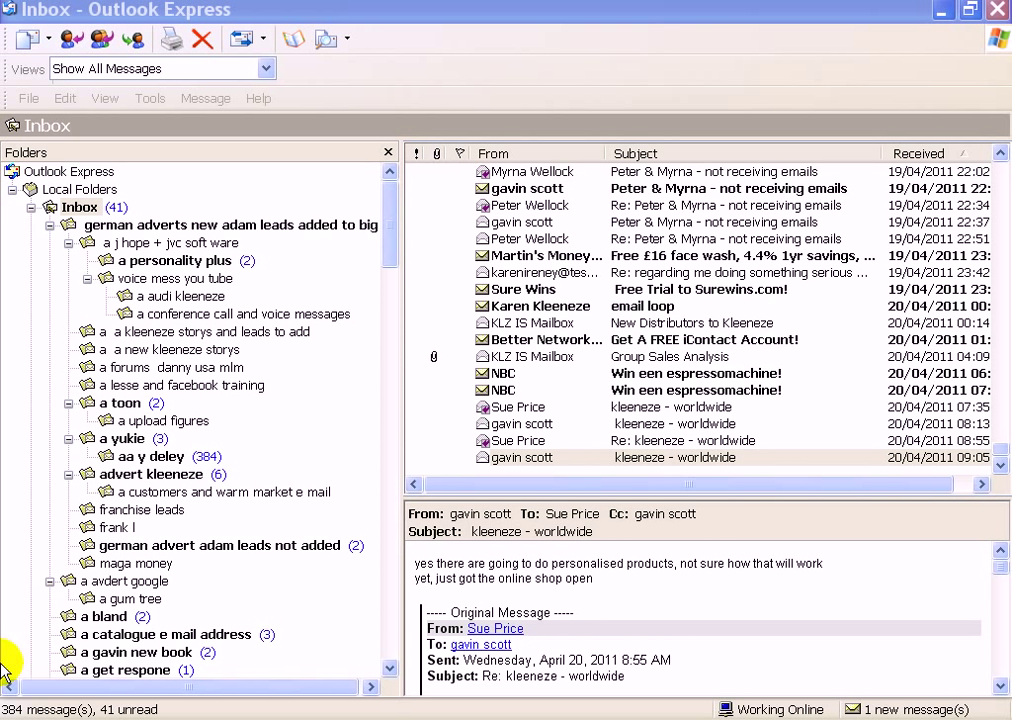
mouse_move(573, 262)
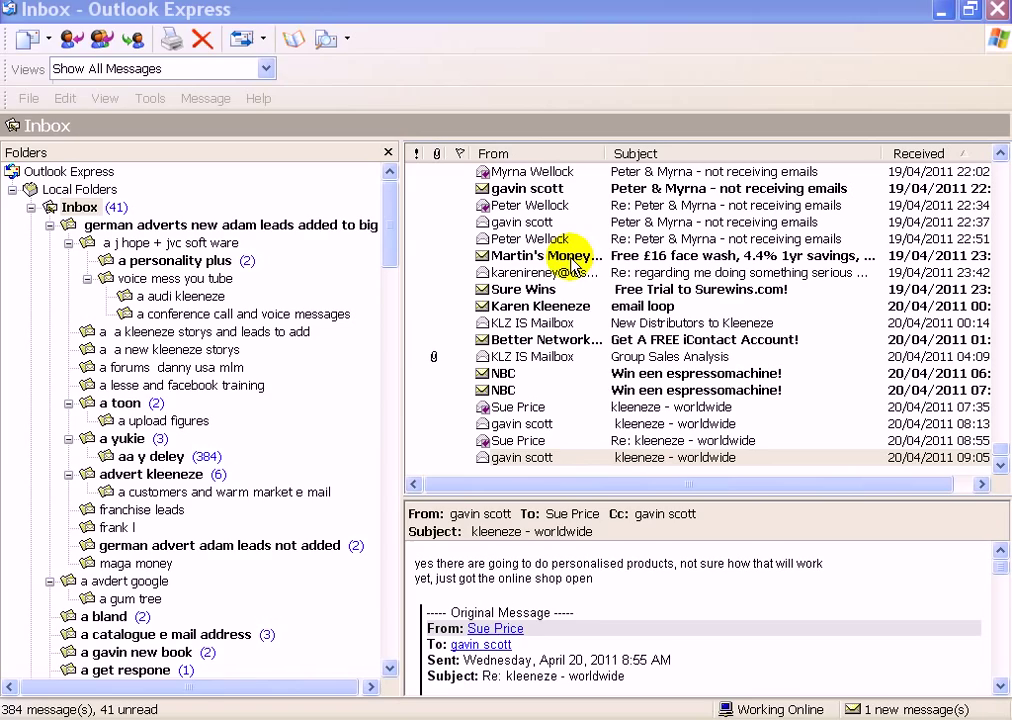
mouse_move(522, 424)
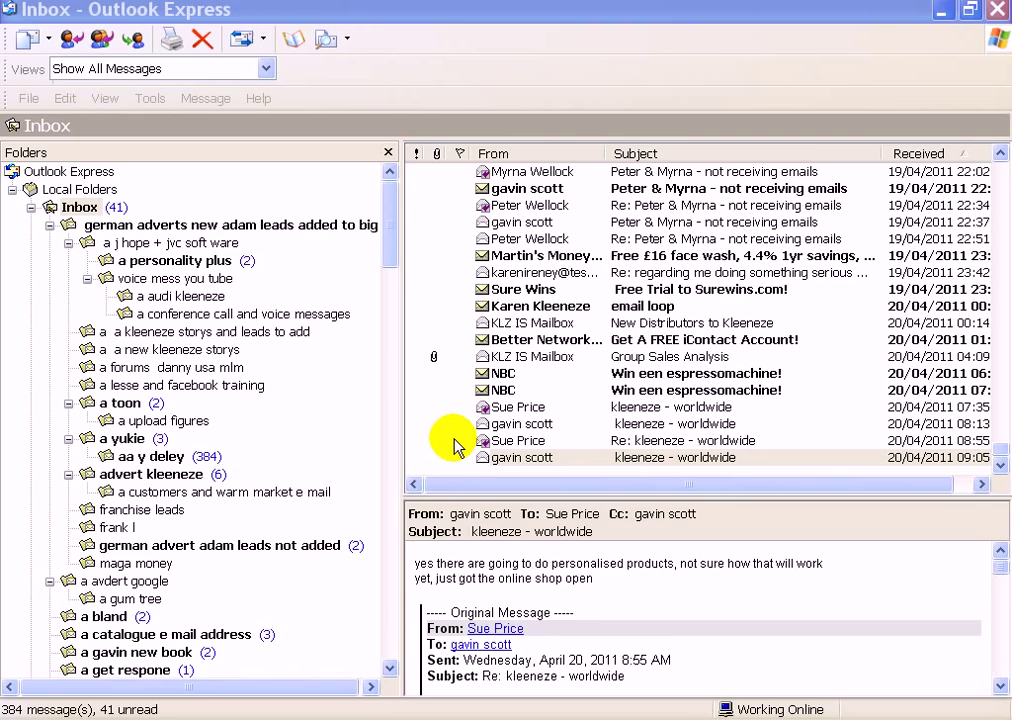
mouse_move(465, 400)
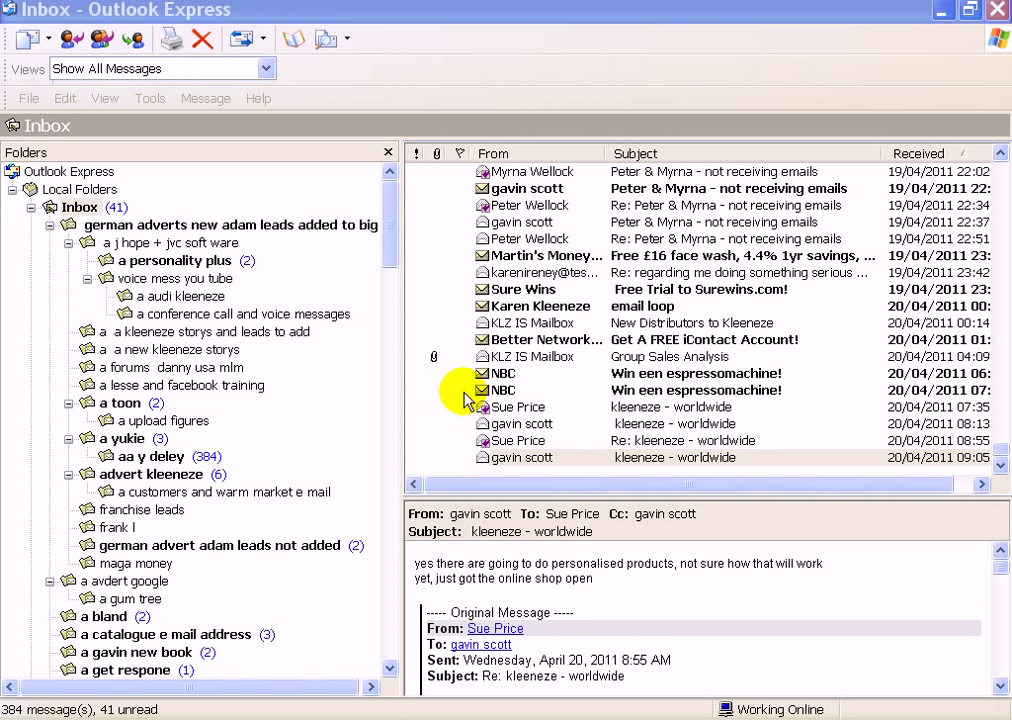
mouse_move(227, 648)
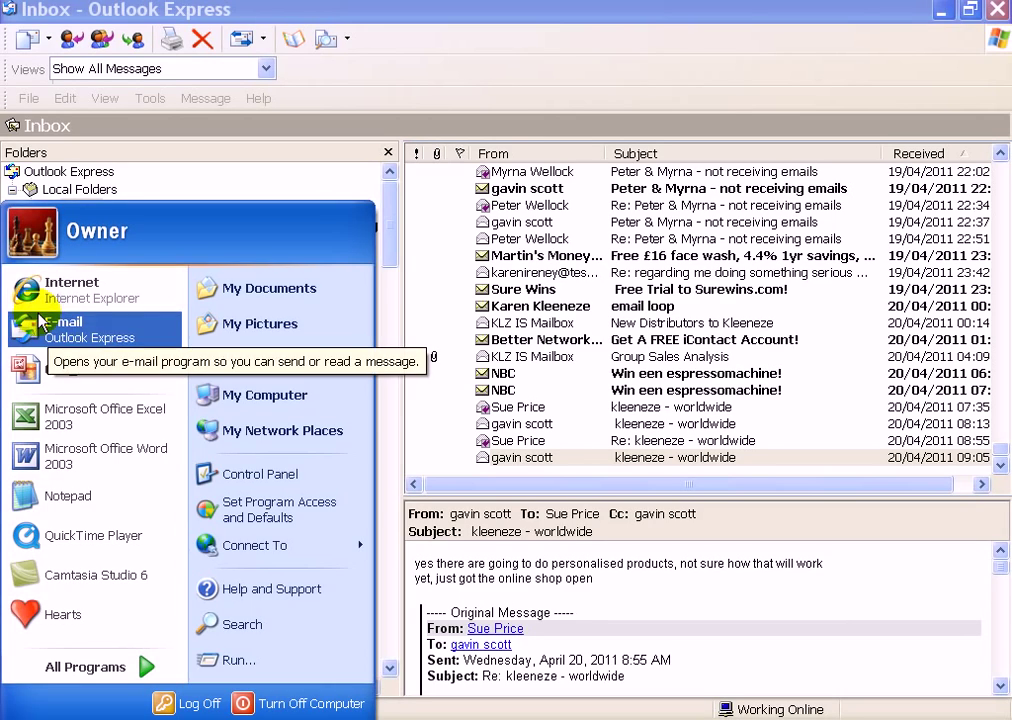
- Search Google for 'virgin e mail' in Internet Explorer and open the Virgin Media email result
left_click(72, 291)
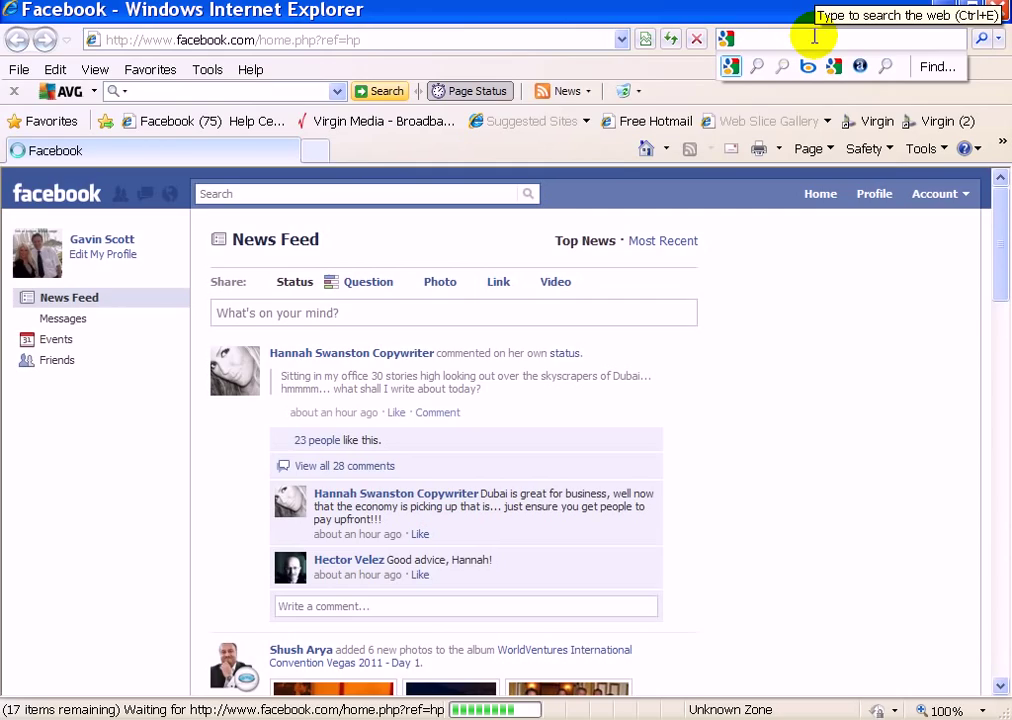
type("virgin w")
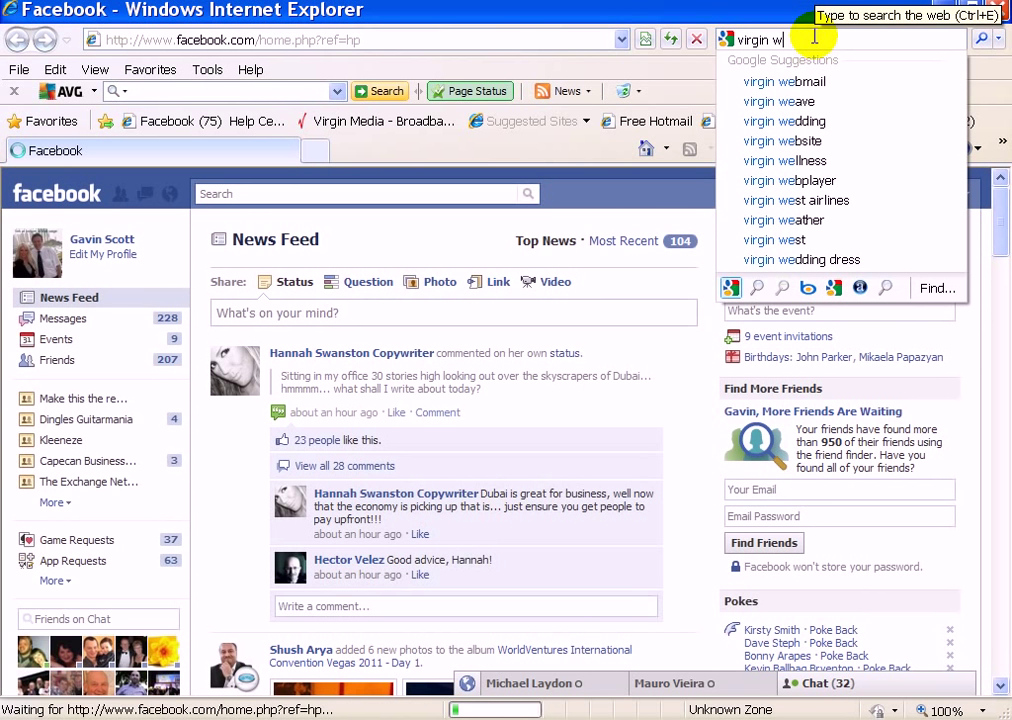
type("e m")
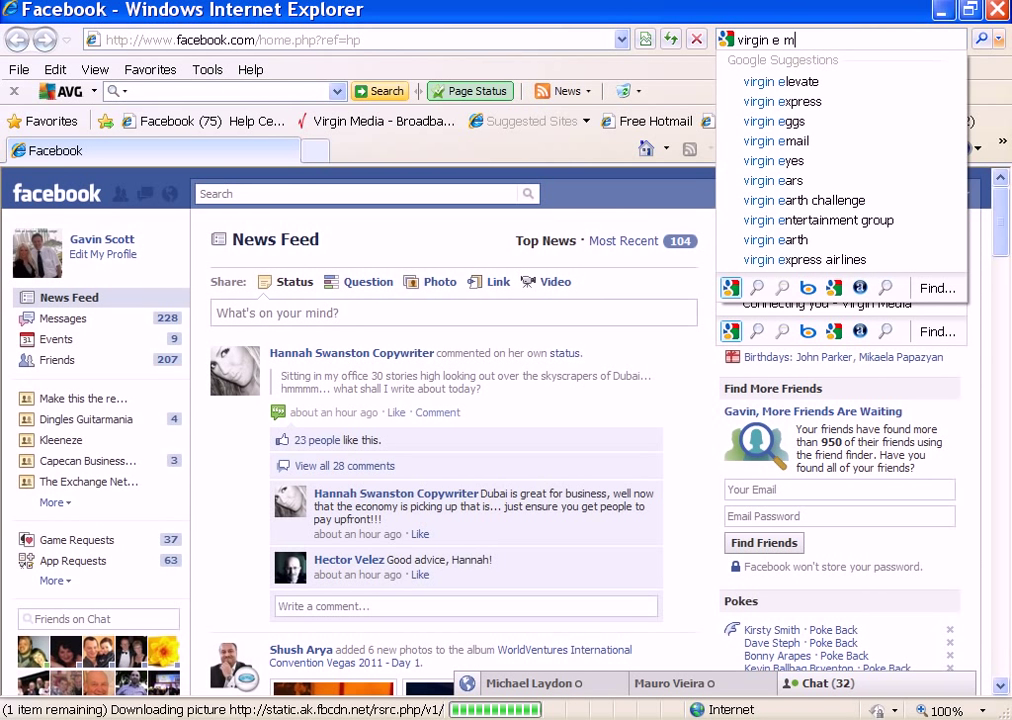
type("ail")
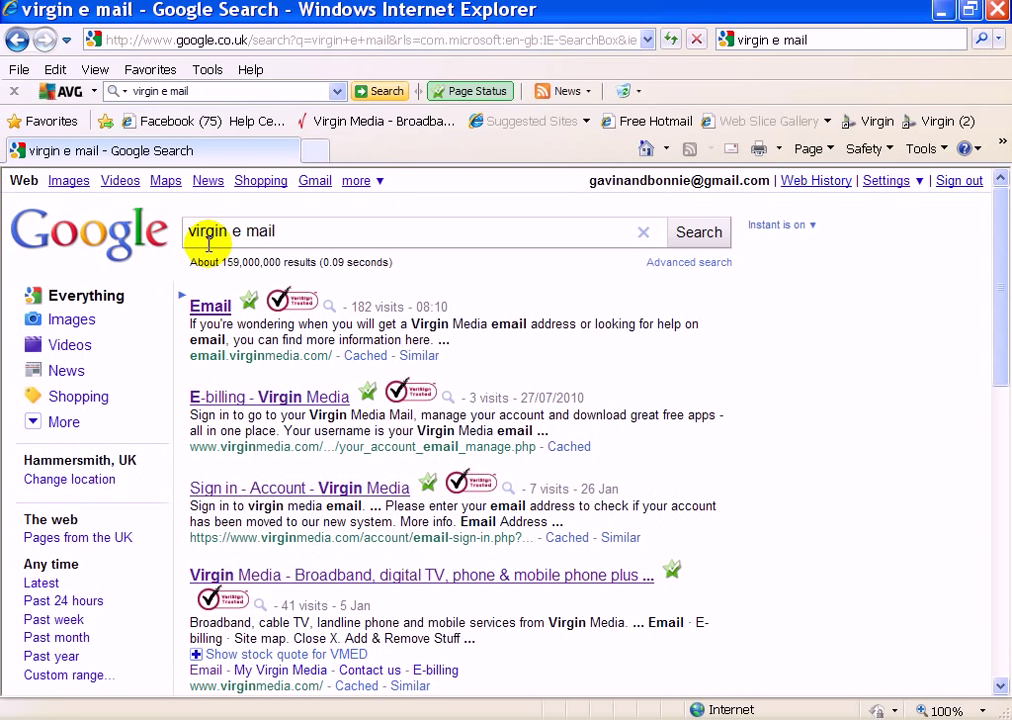
mouse_move(205, 310)
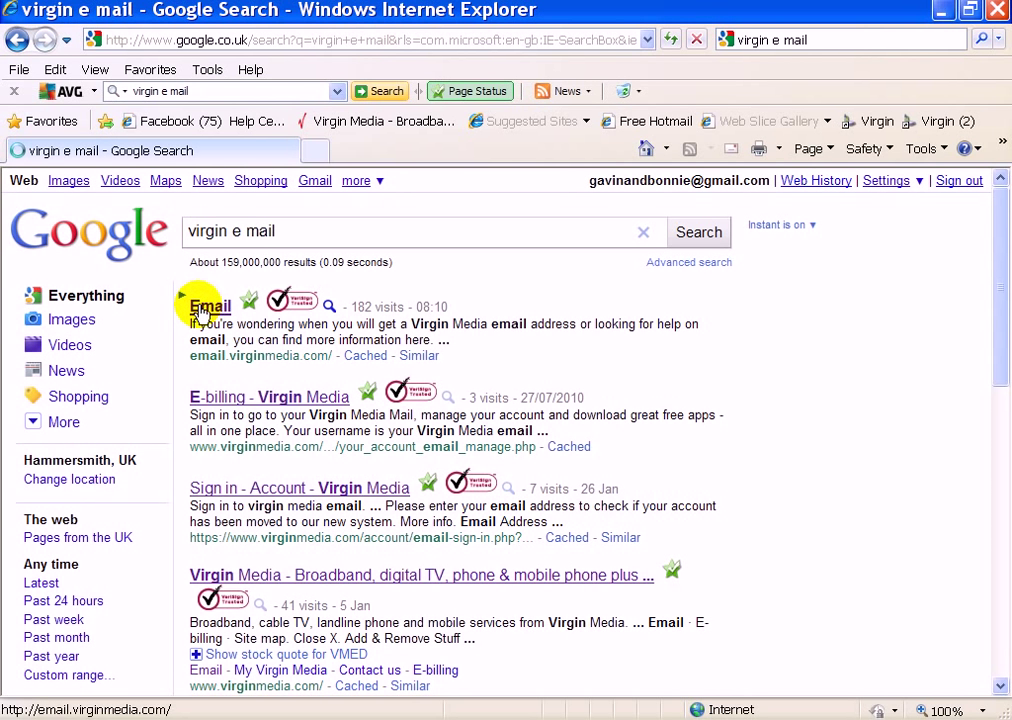
left_click(209, 307)
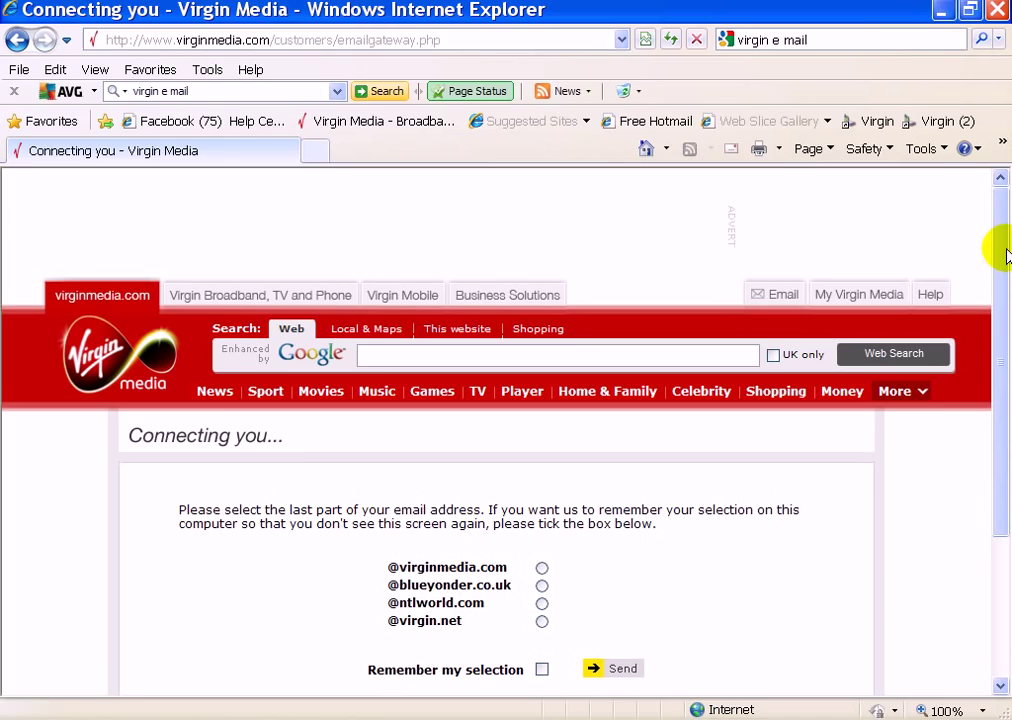
scroll("down", 3)
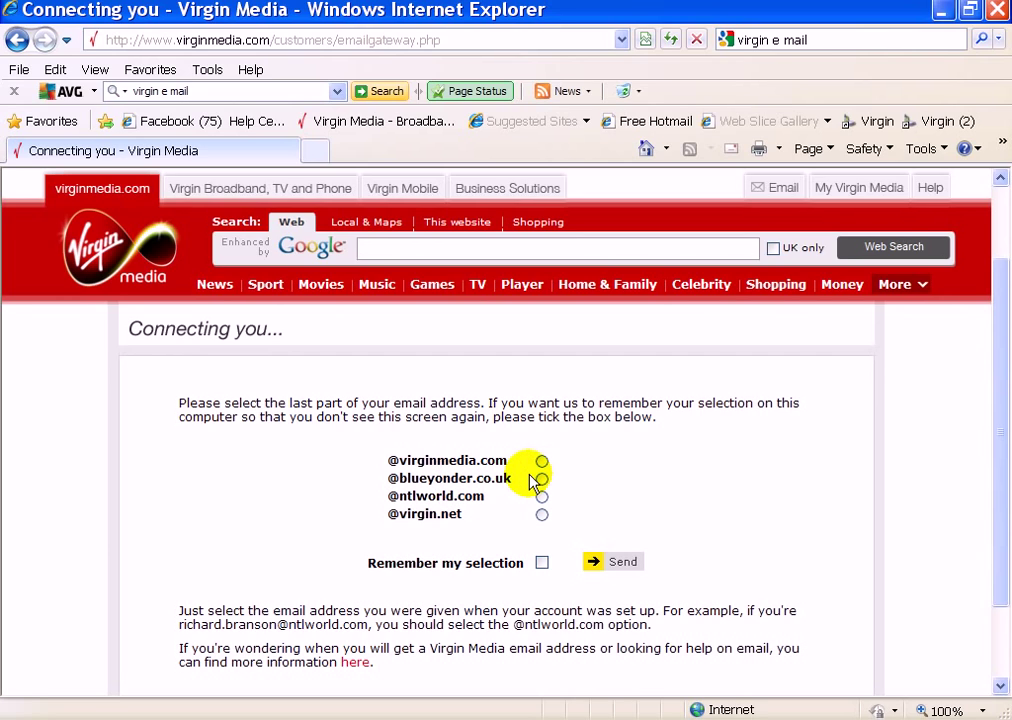
mouse_move(462, 513)
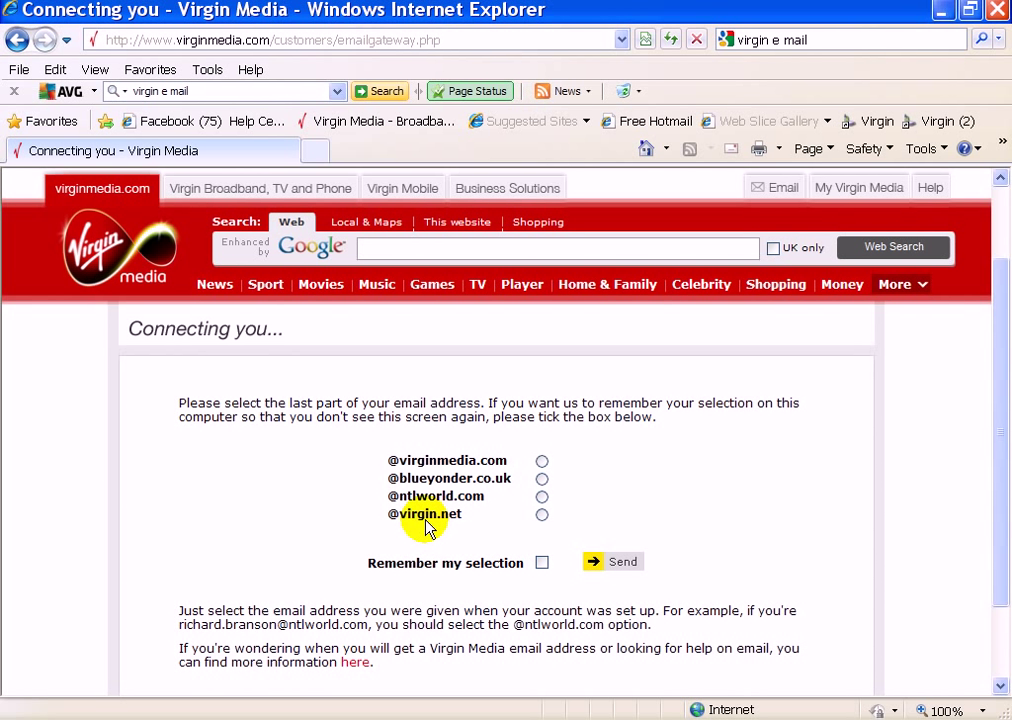
mouse_move(612, 561)
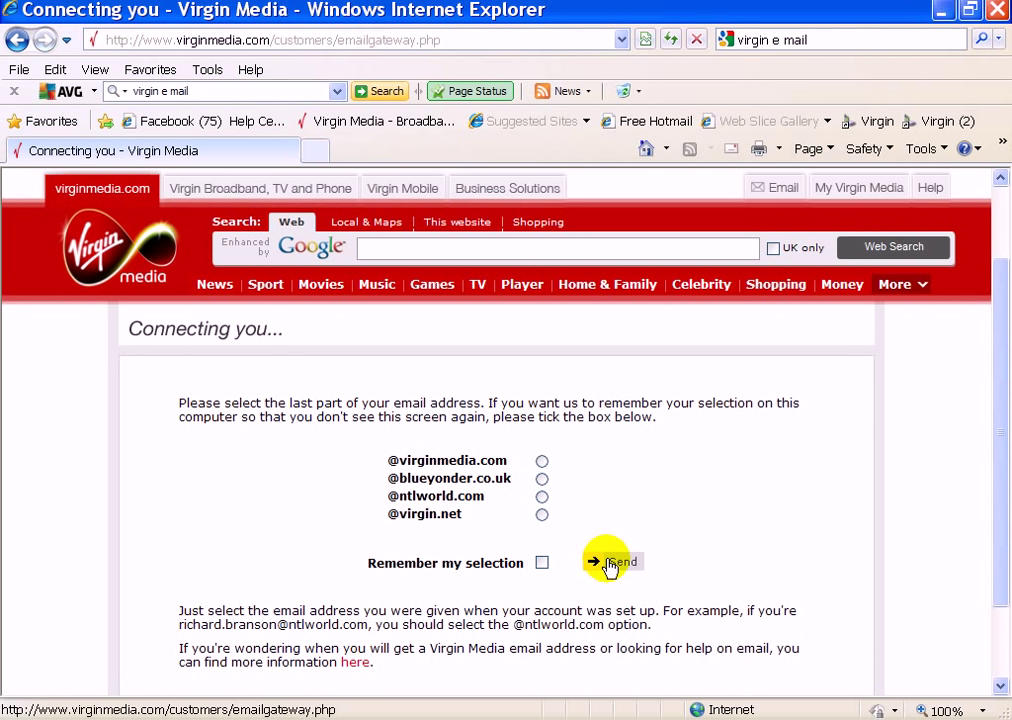
left_click(611, 561)
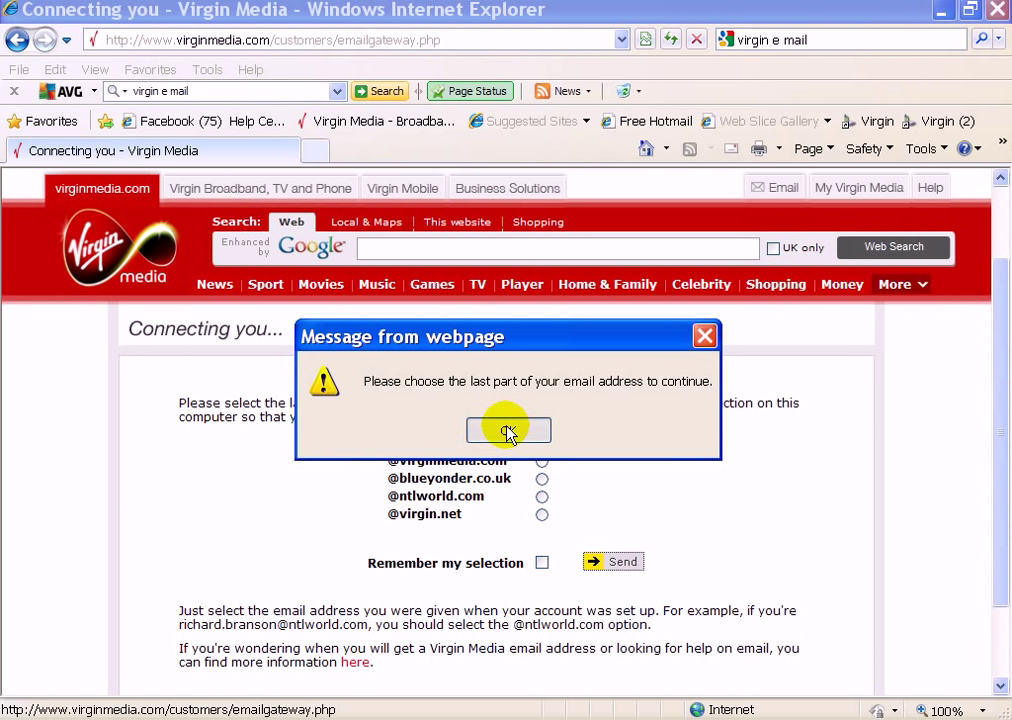
left_click(508, 430)
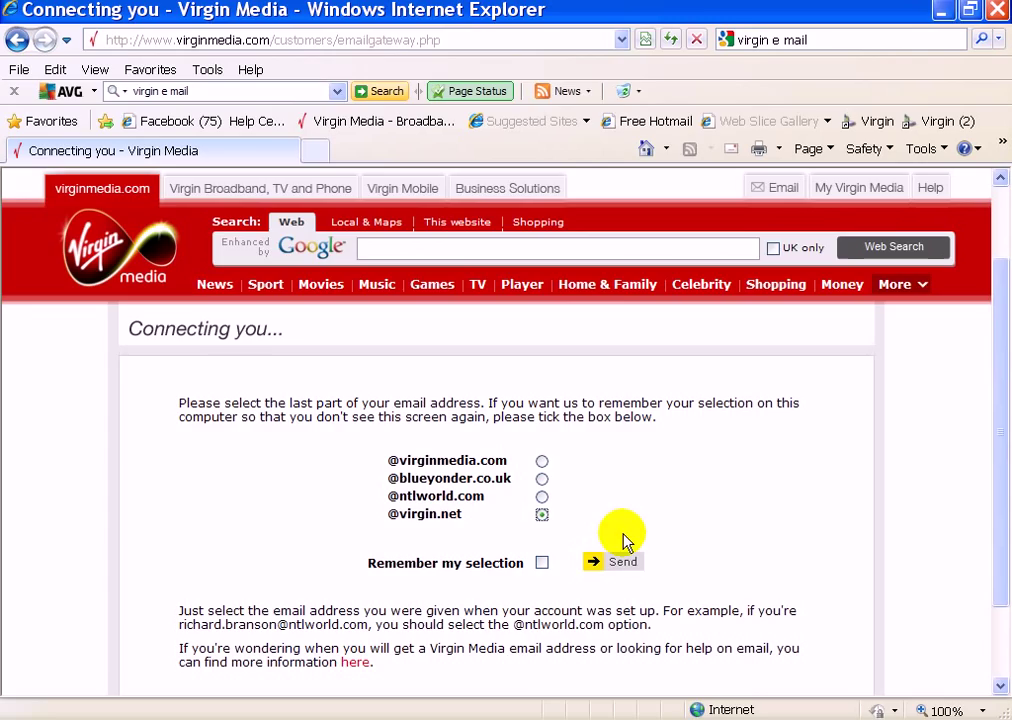
left_click(623, 561)
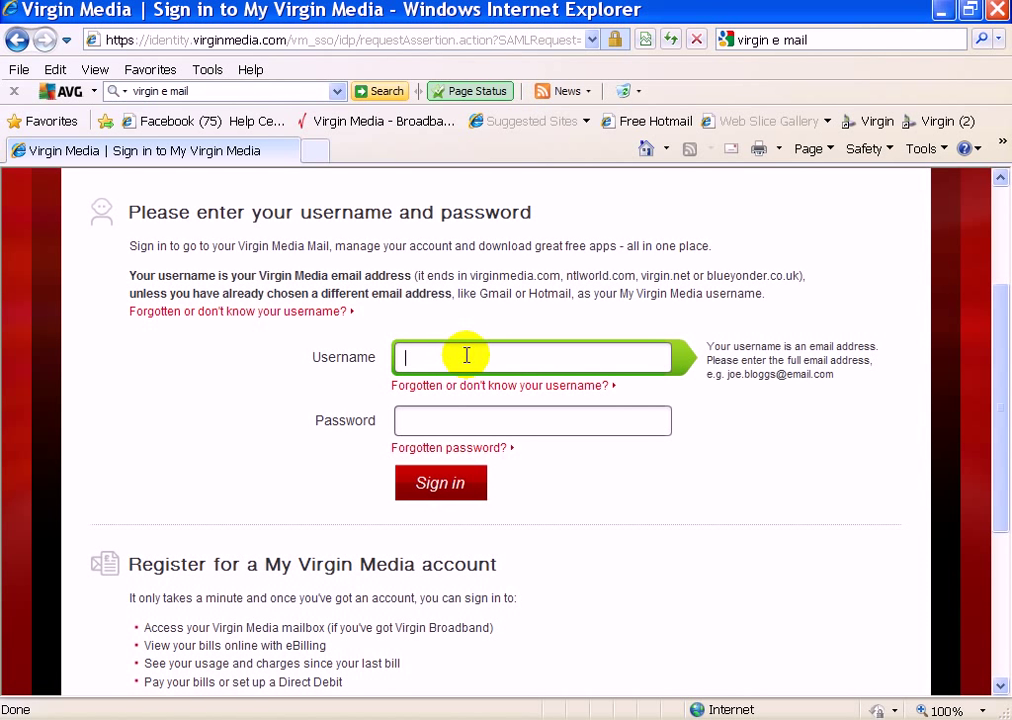
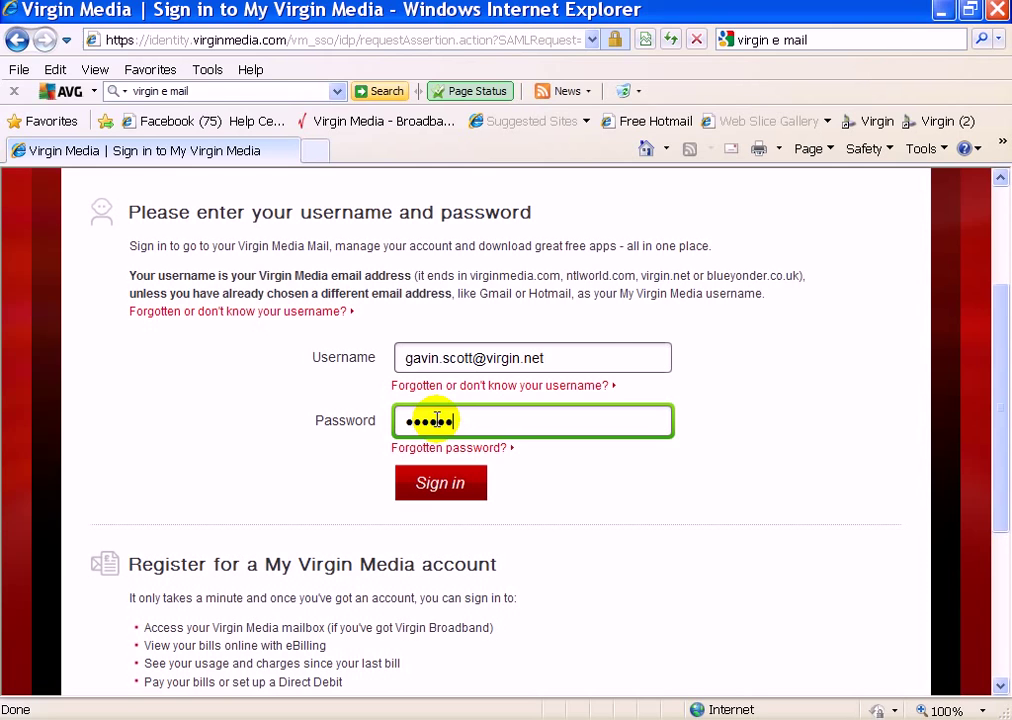
type("••••")
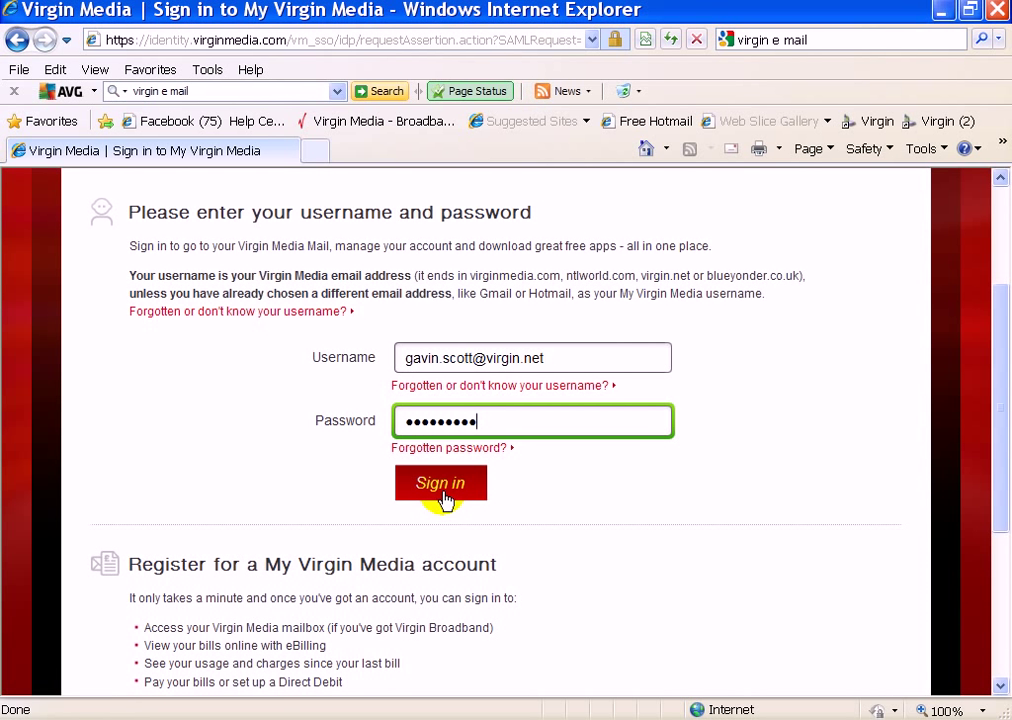
left_click(440, 483)
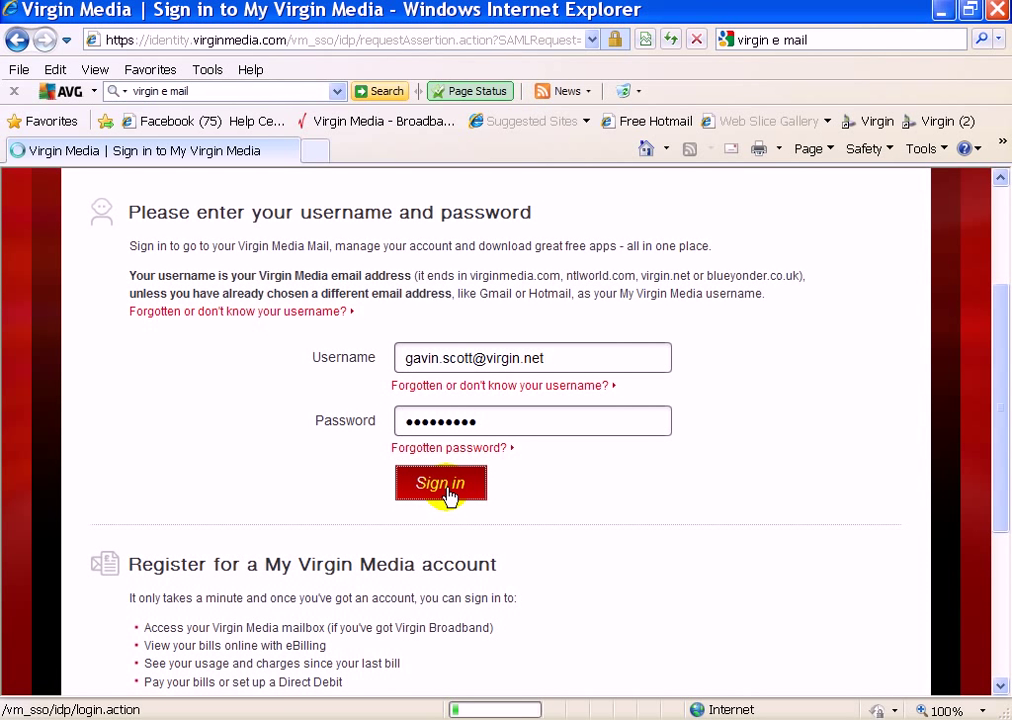
left_click(441, 483)
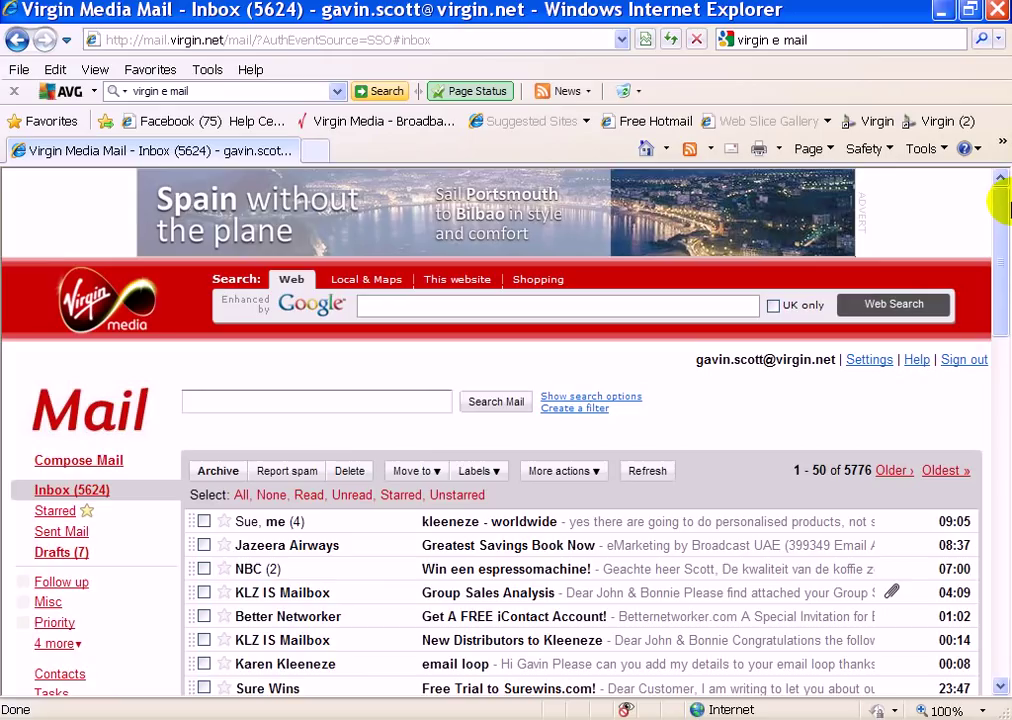
- Scroll down the Virgin Media Mail inbox of 5624 unread messages
scroll("down", 3)
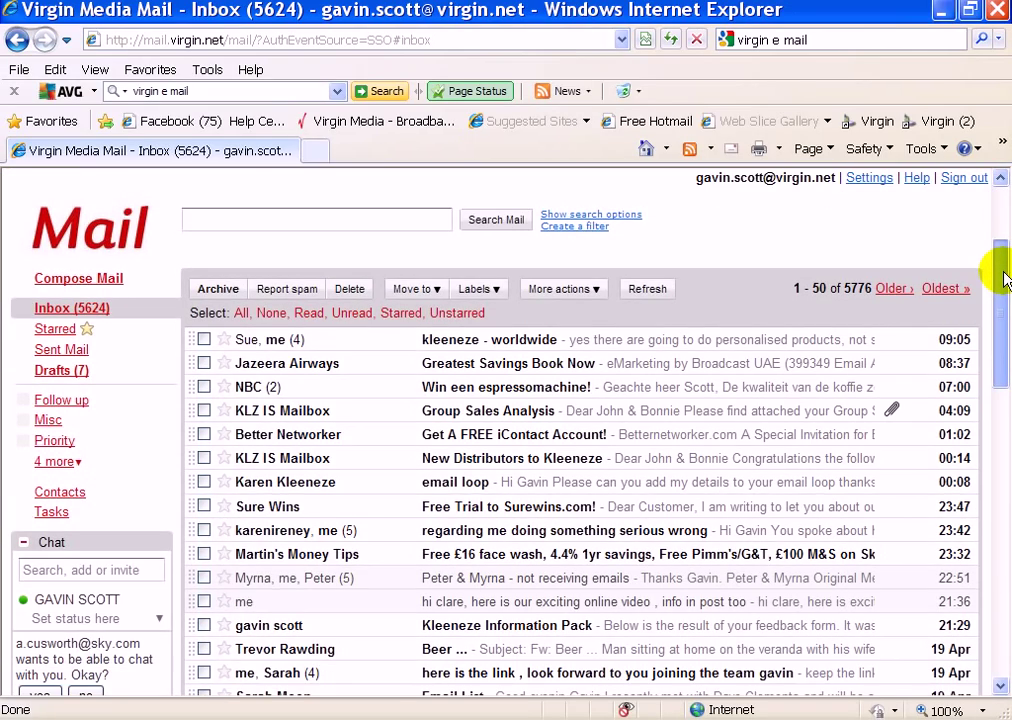
scroll("down", 3)
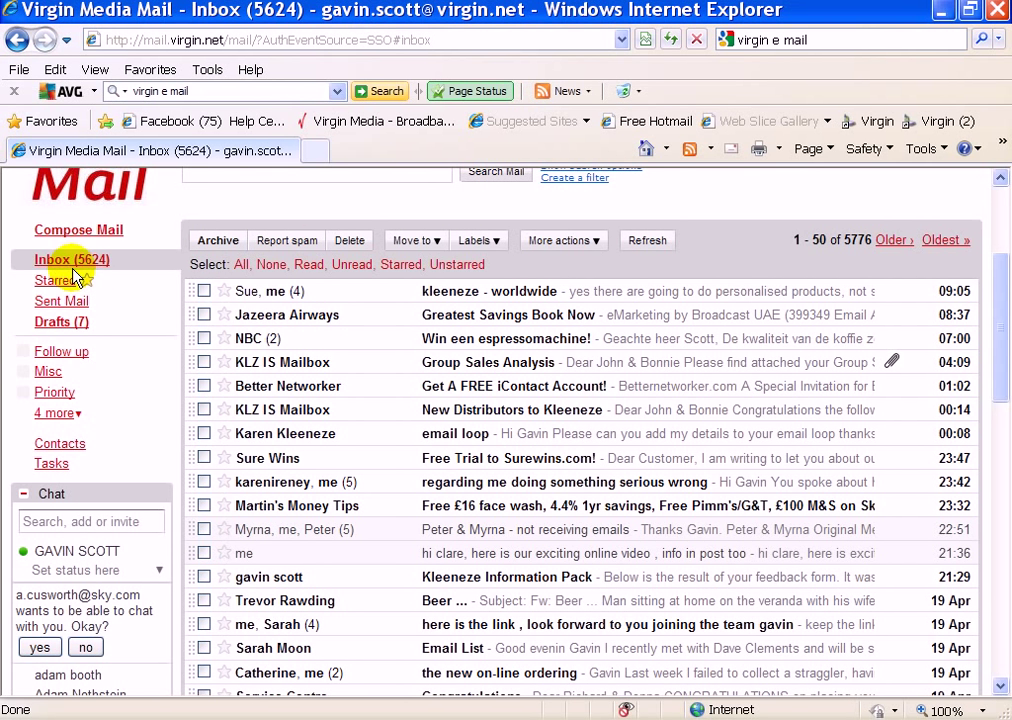
mouse_move(60, 280)
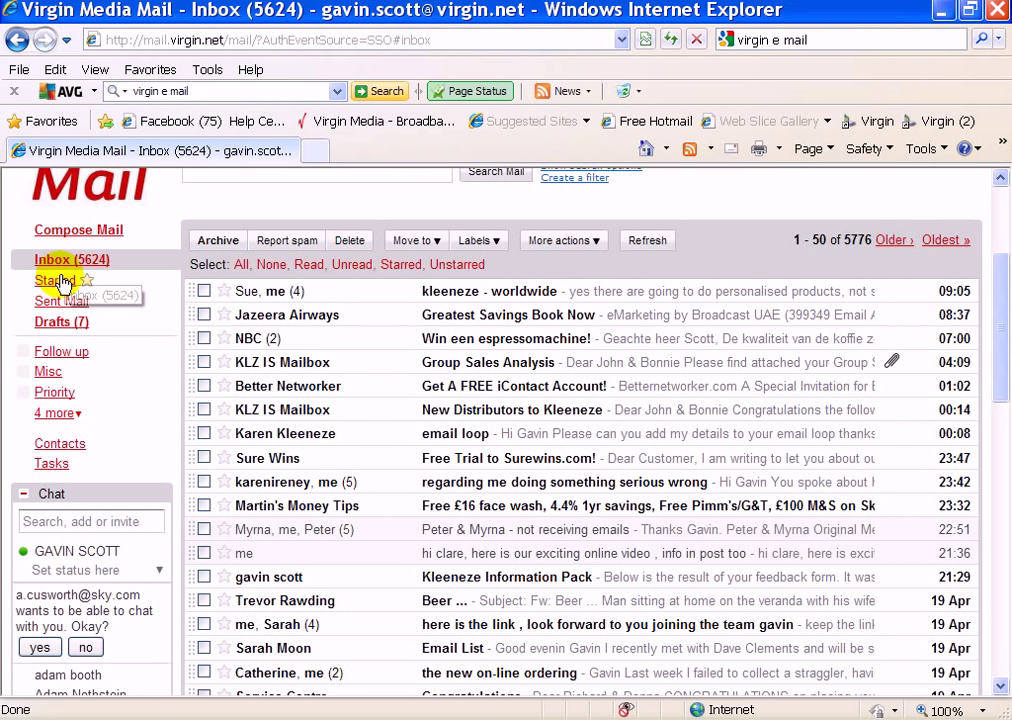
mouse_move(56, 413)
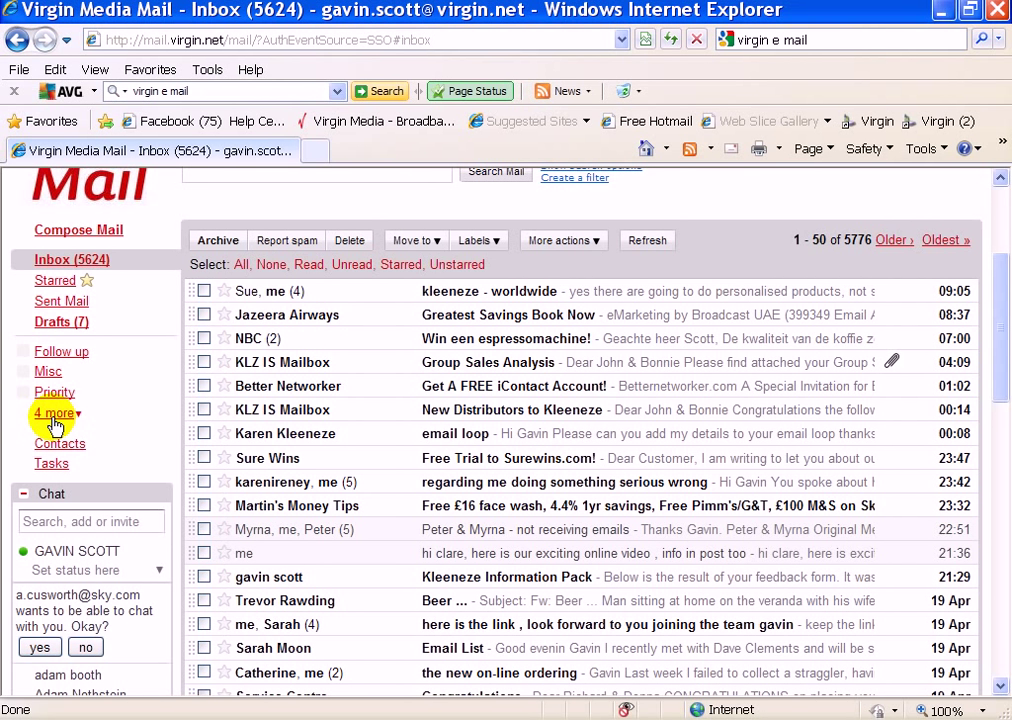
- Open the Spam (1716) folder from the '4 more' folder list
left_click(52, 413)
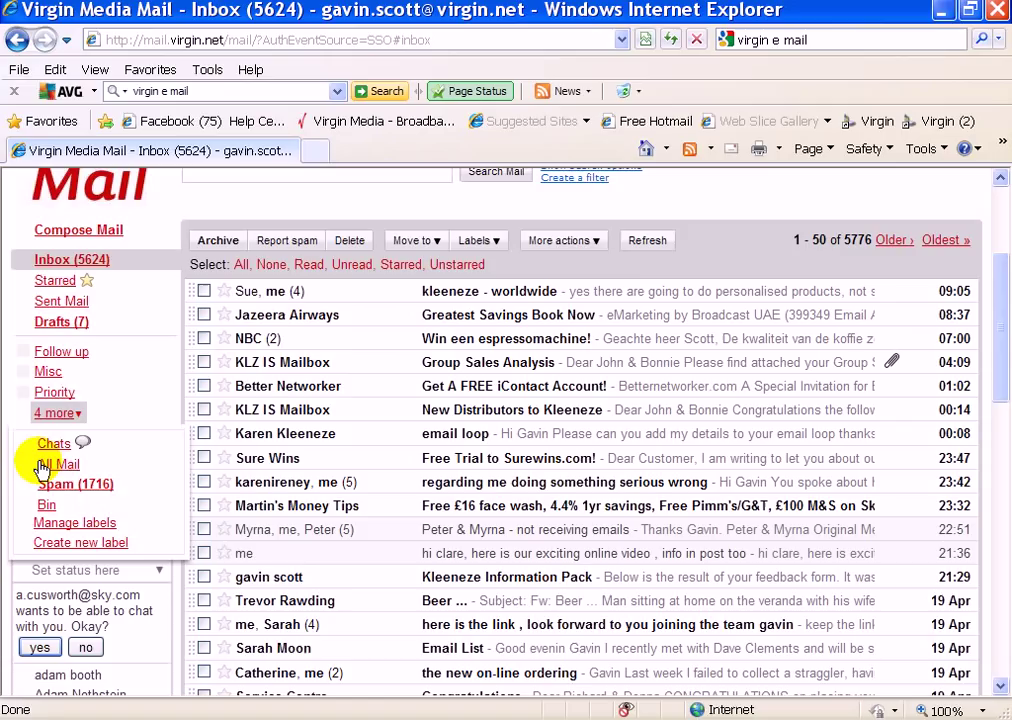
left_click(59, 484)
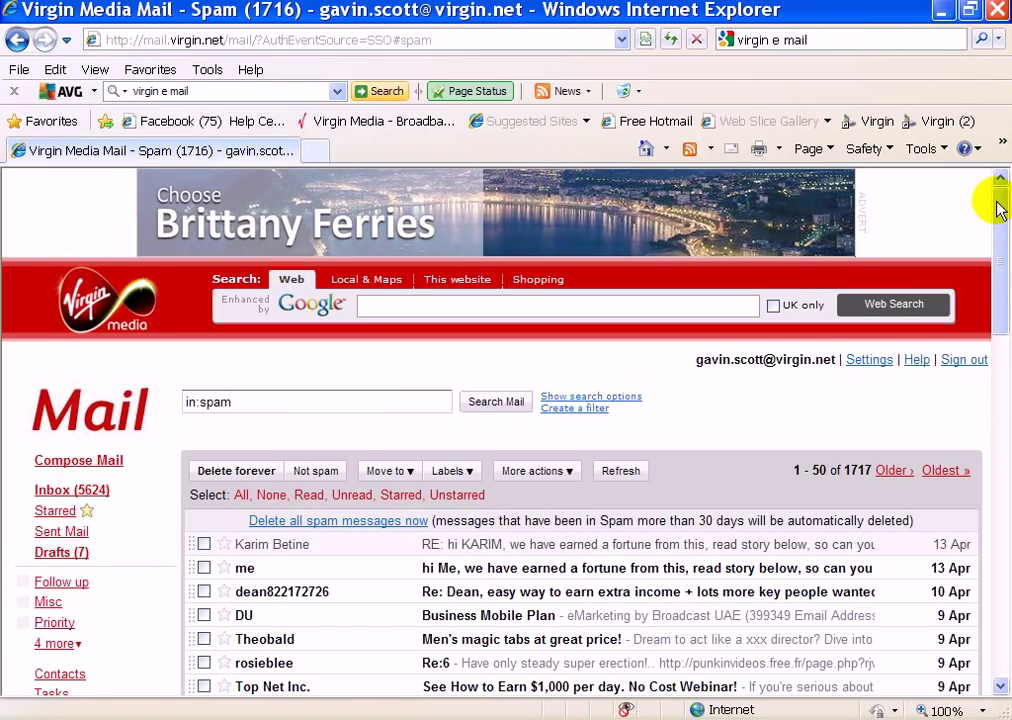
scroll("down", 3)
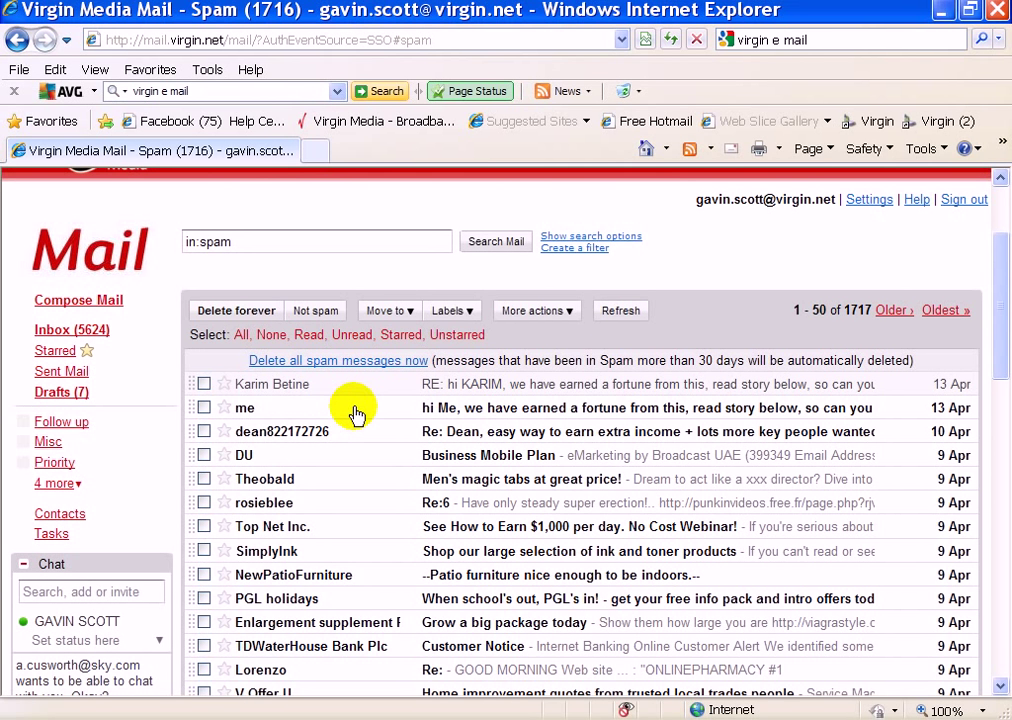
mouse_move(250, 384)
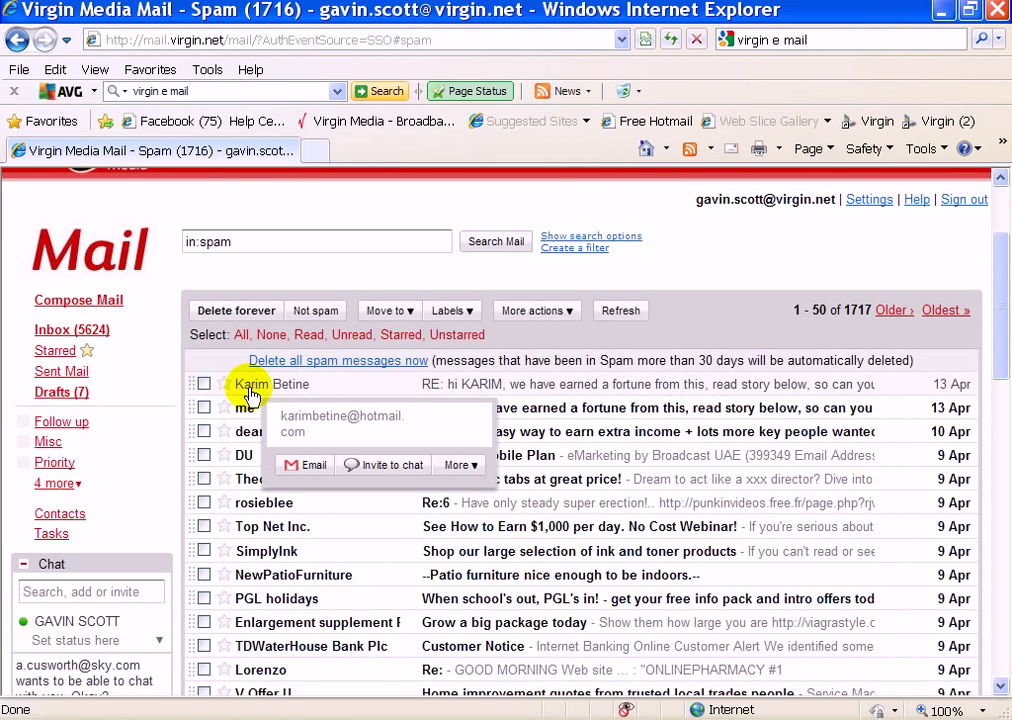
mouse_move(398, 384)
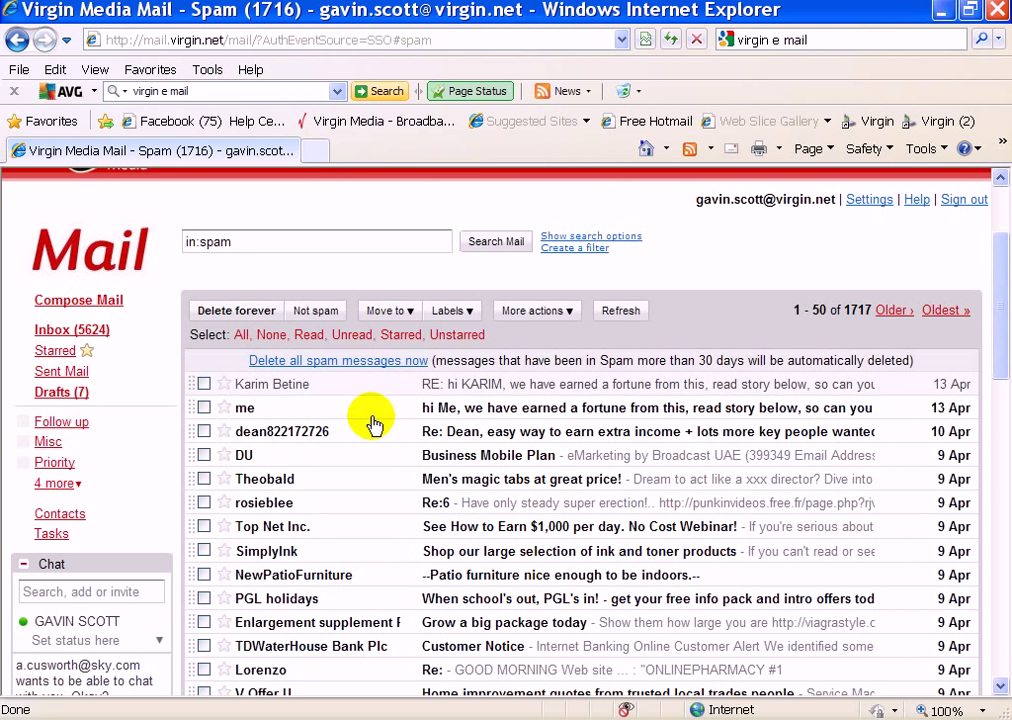
mouse_move(497, 438)
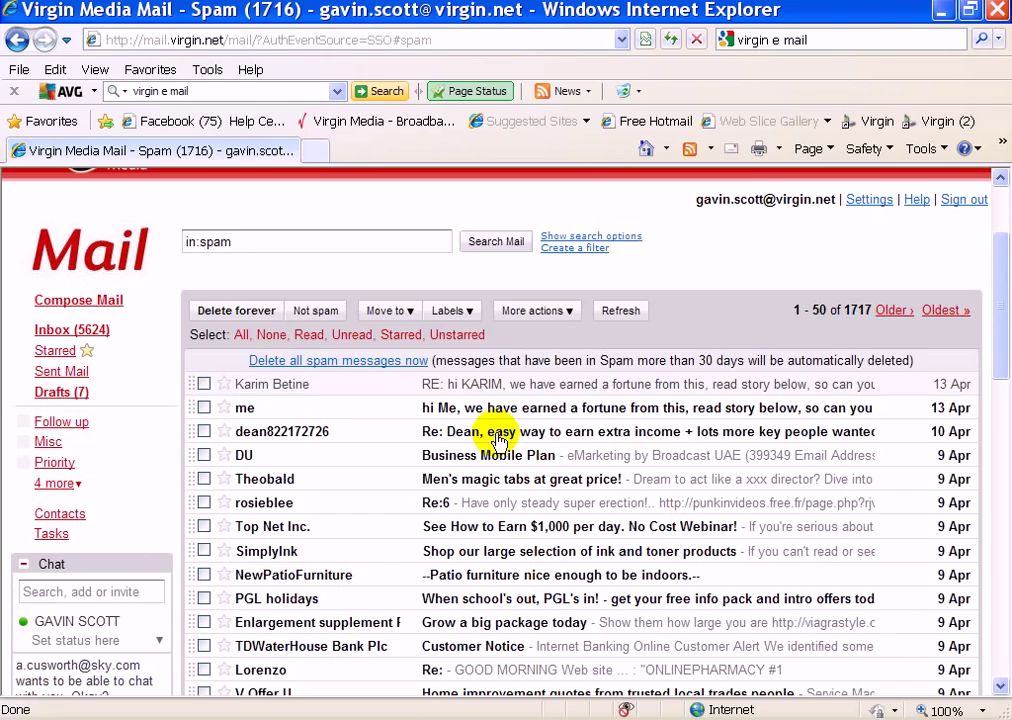
mouse_move(250, 390)
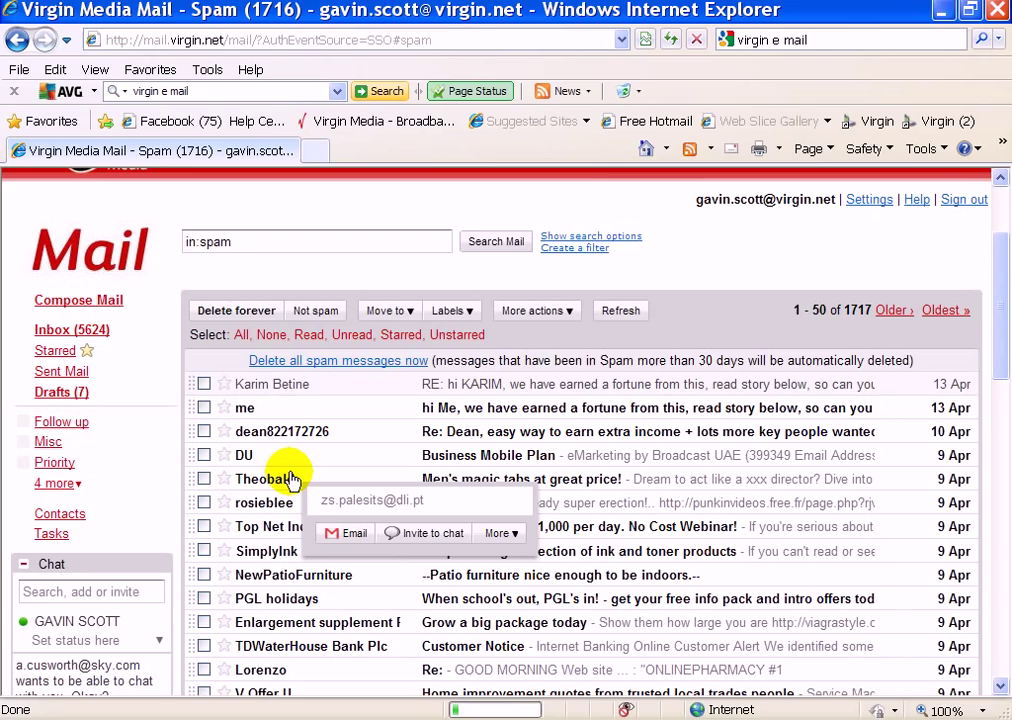
mouse_move(783, 483)
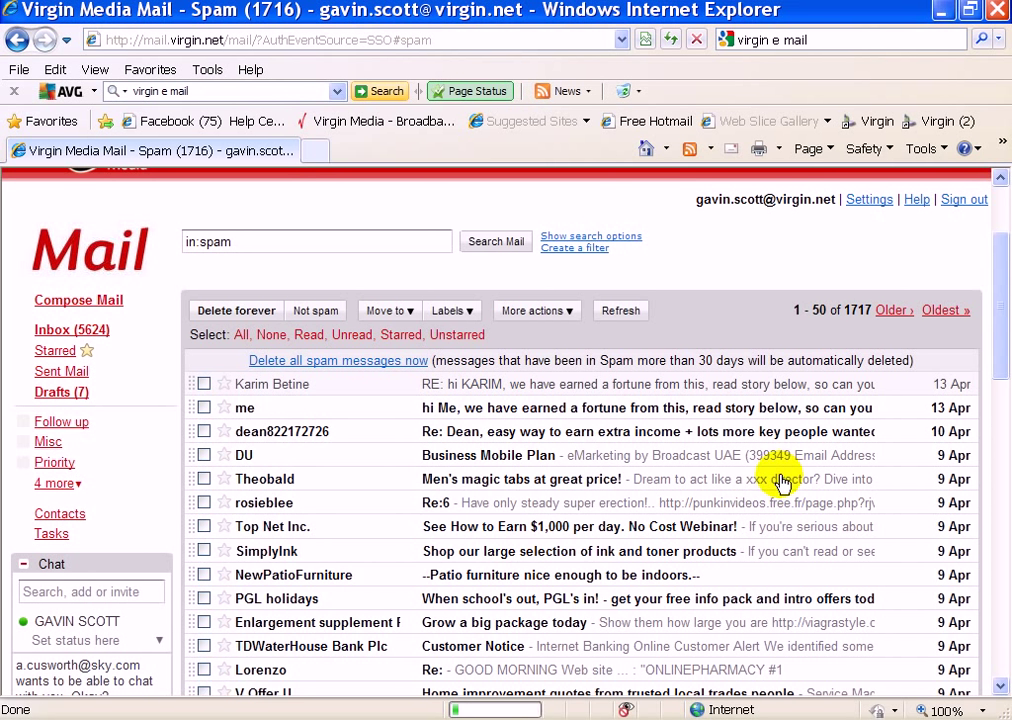
mouse_move(463, 418)
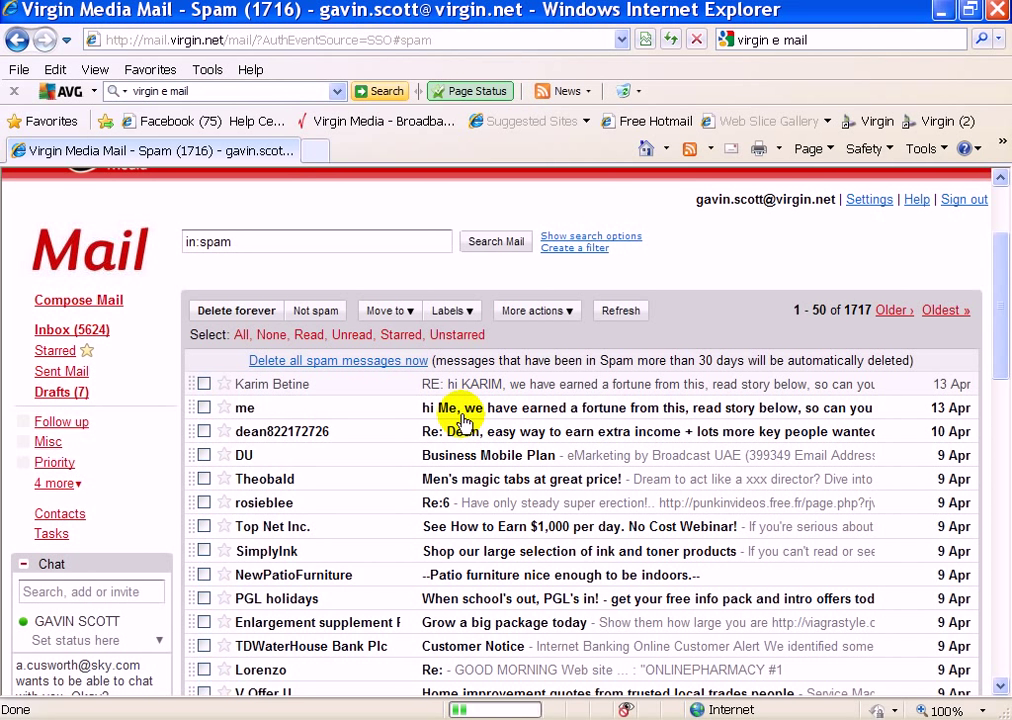
mouse_move(442, 390)
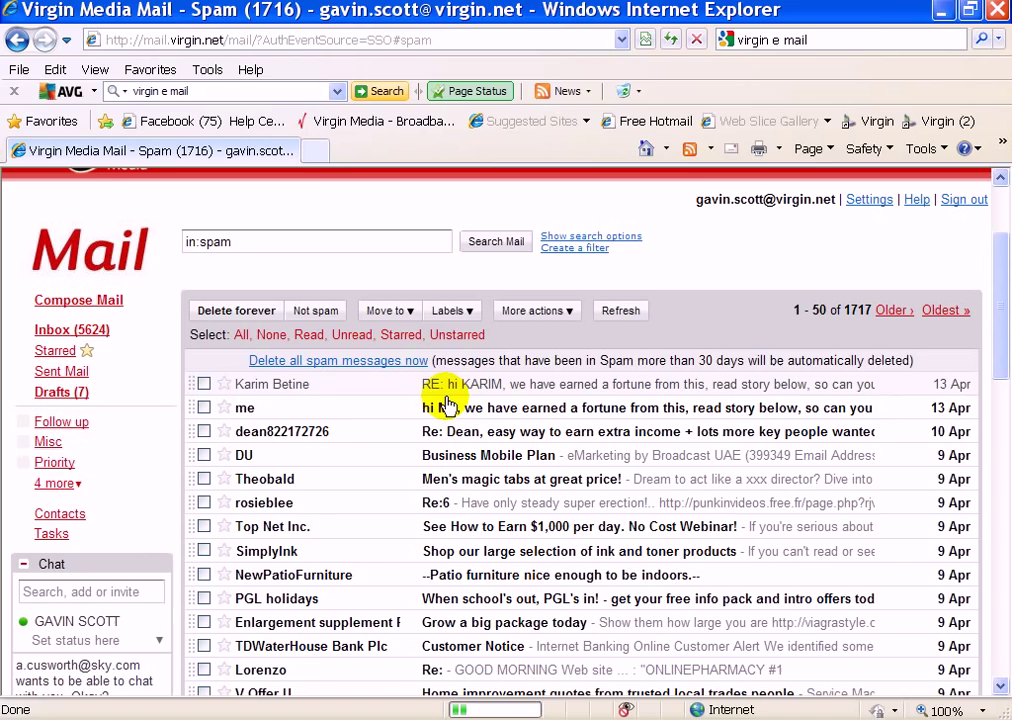
mouse_move(1000, 310)
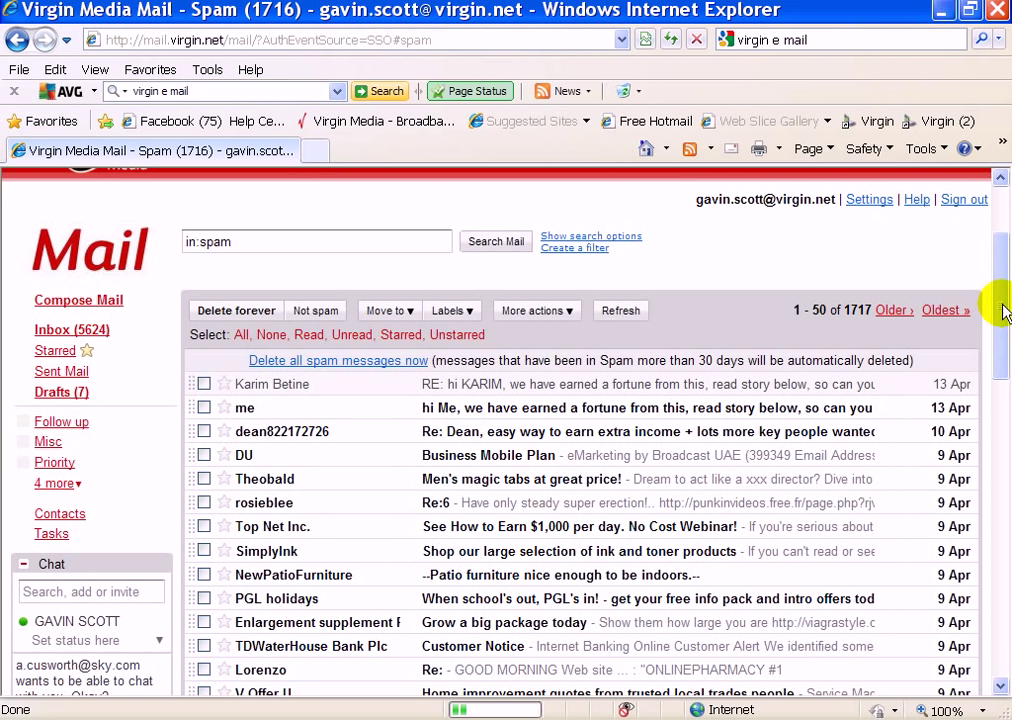
mouse_move(430, 395)
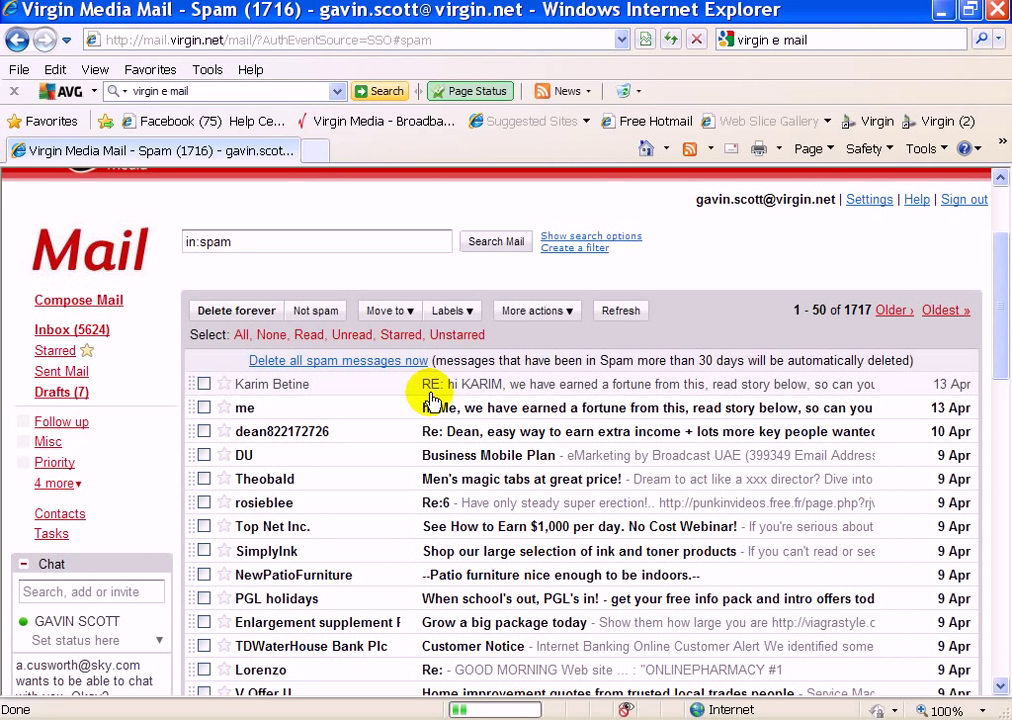
mouse_move(435, 407)
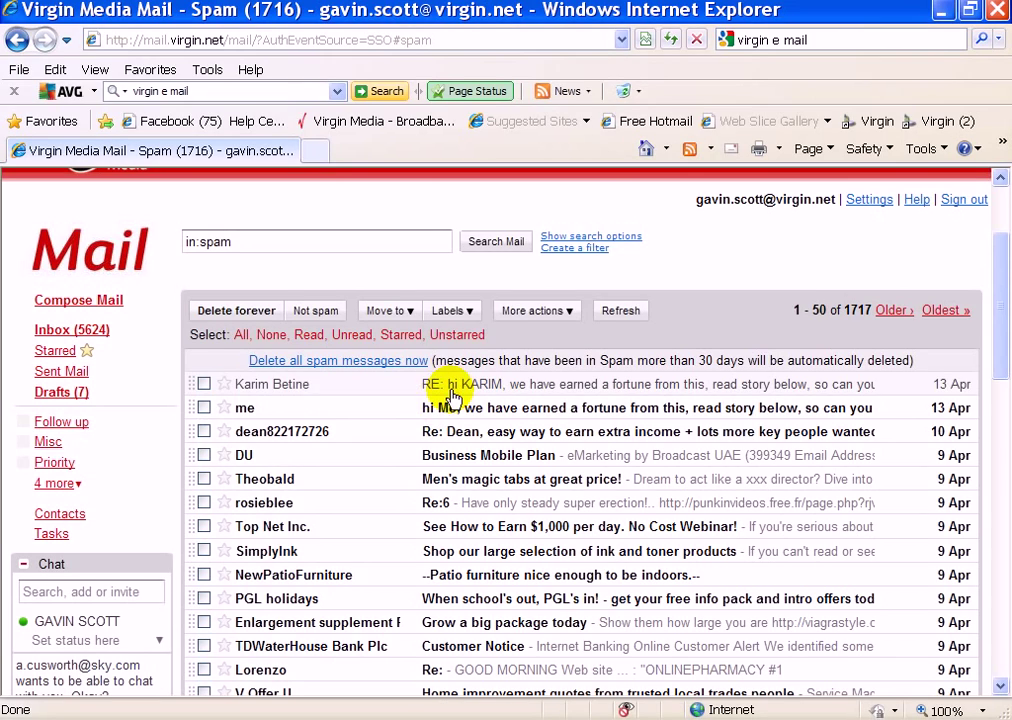
scroll("down", 3)
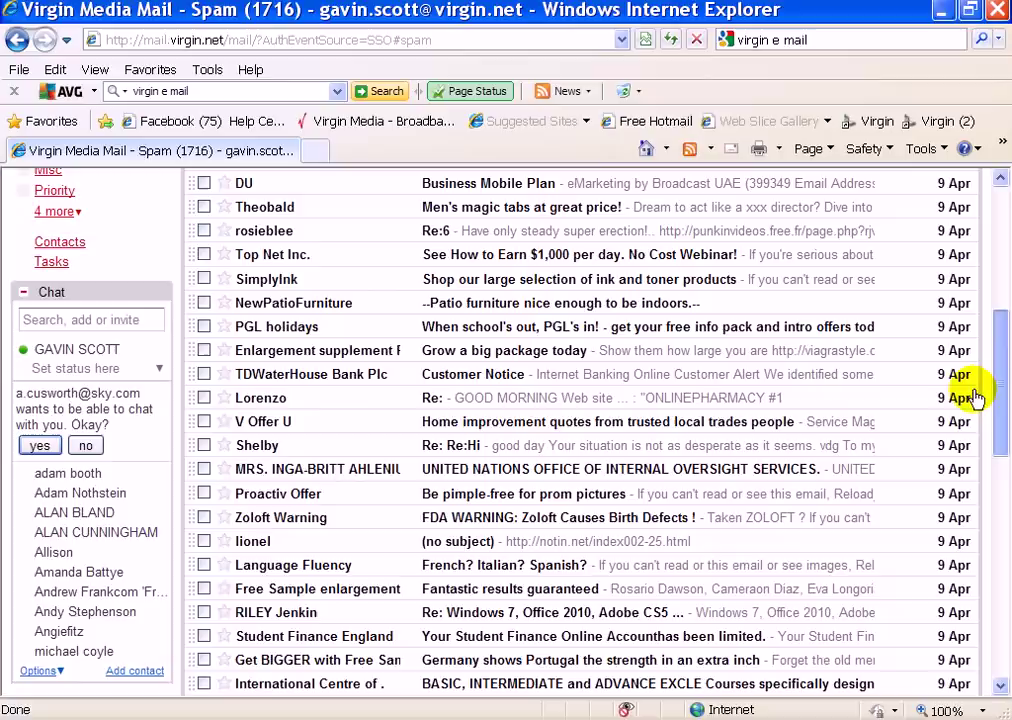
scroll("down", 3)
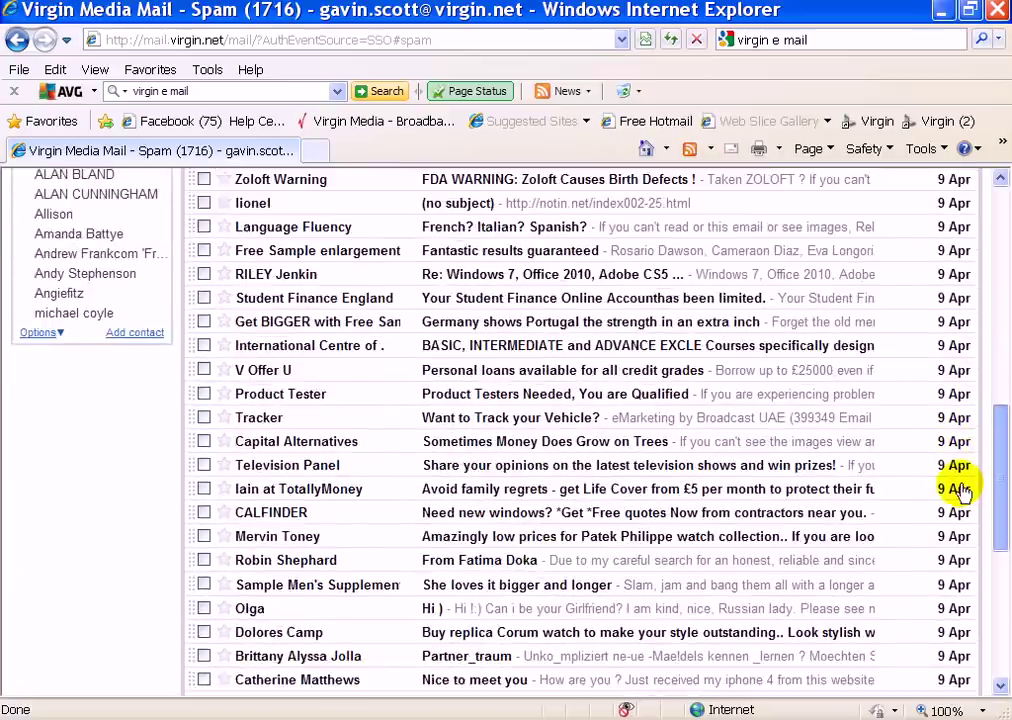
scroll("down", 3)
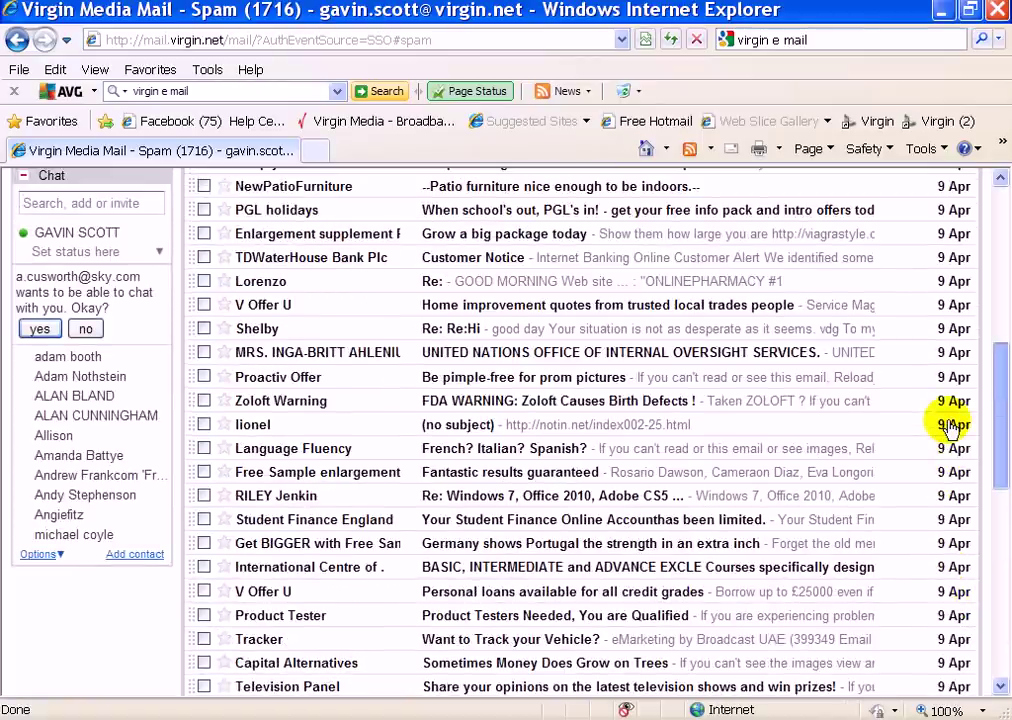
scroll("up", 3)
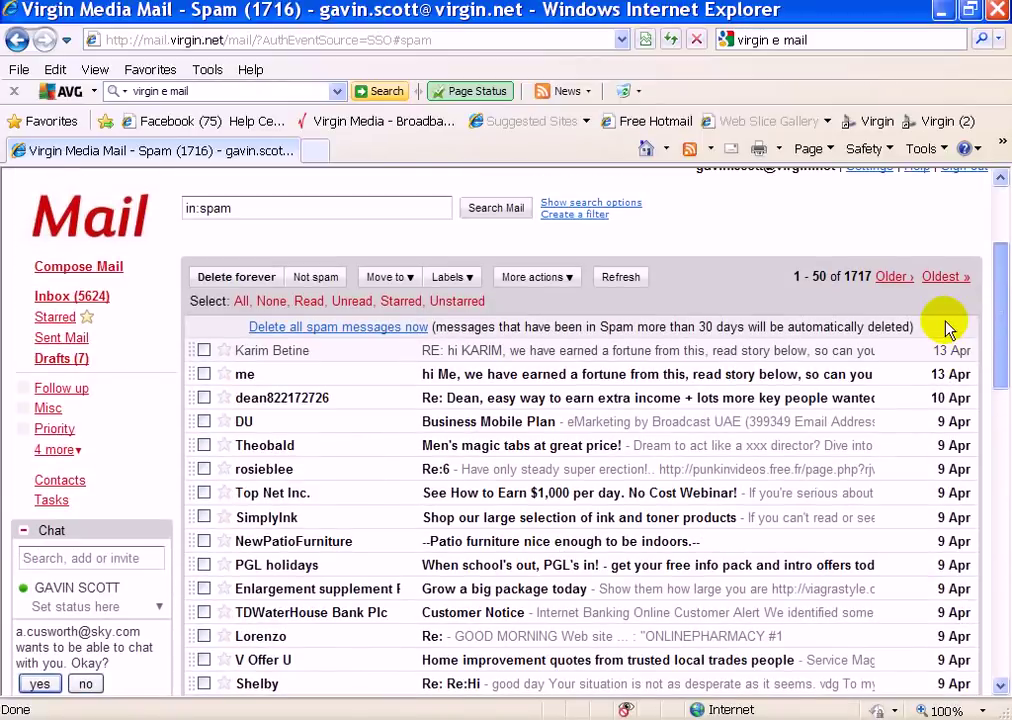
scroll("up", 3)
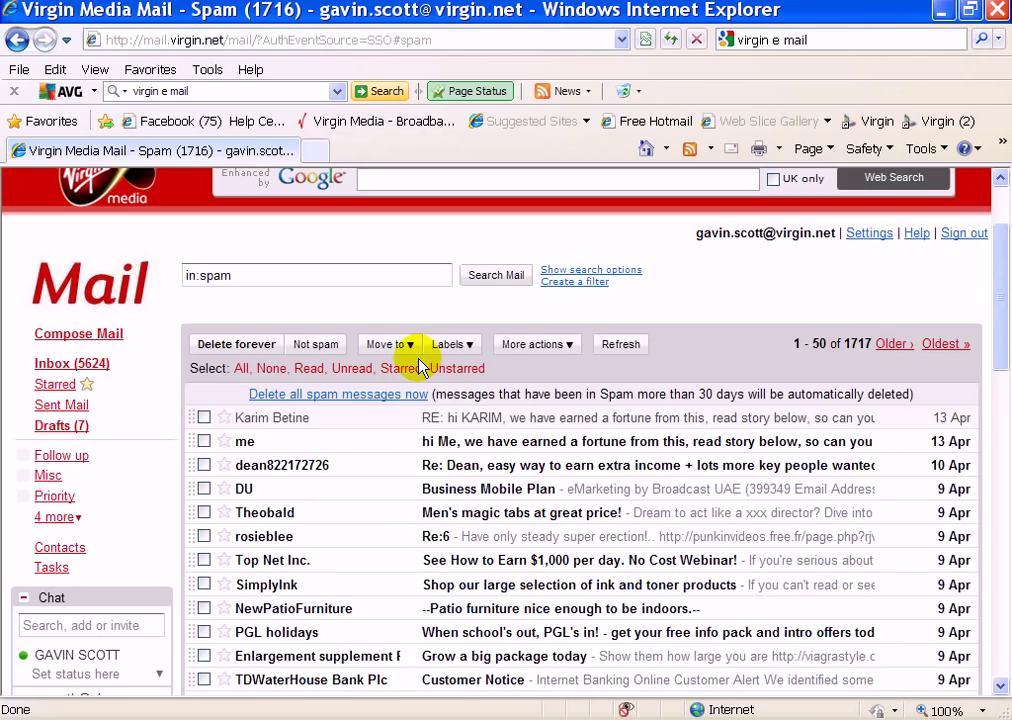
mouse_move(438, 430)
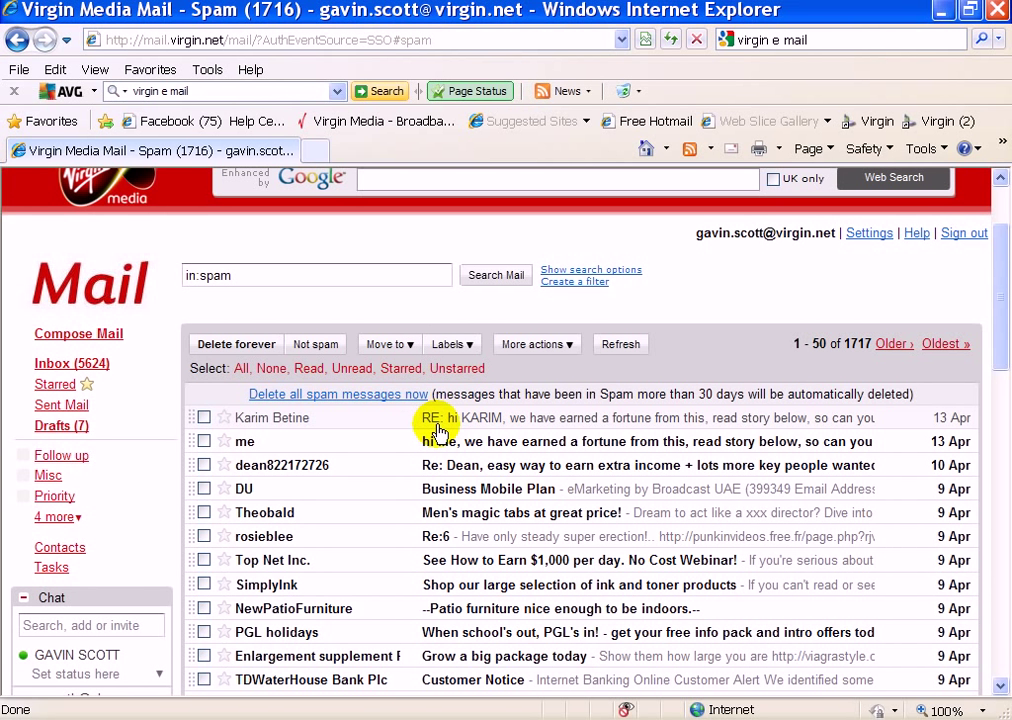
mouse_move(57, 384)
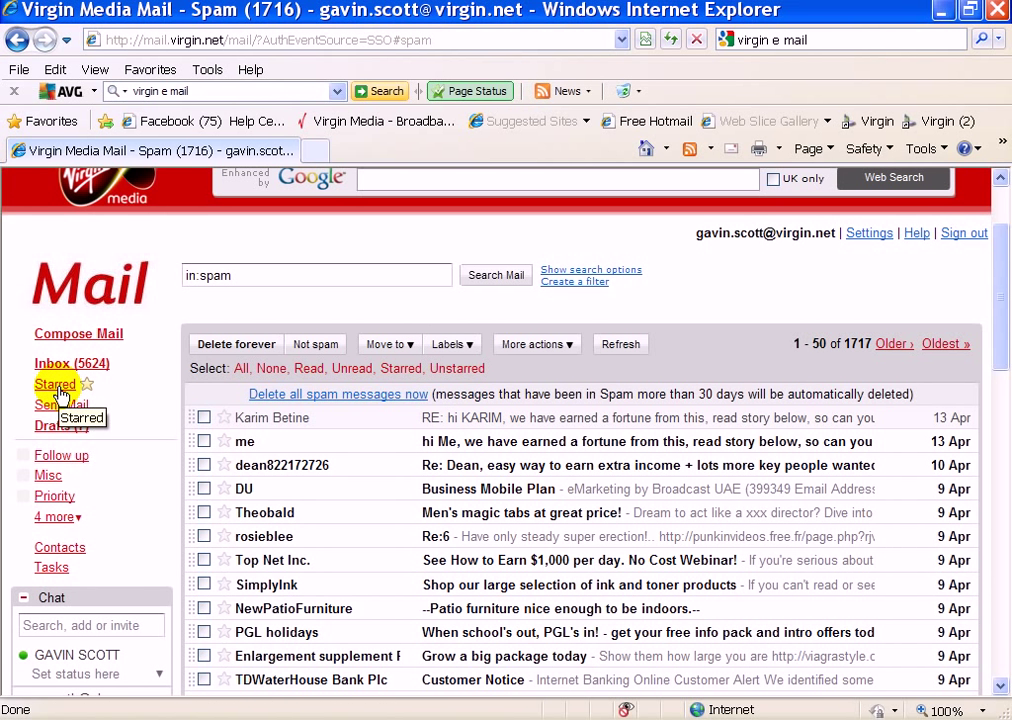
mouse_move(43, 530)
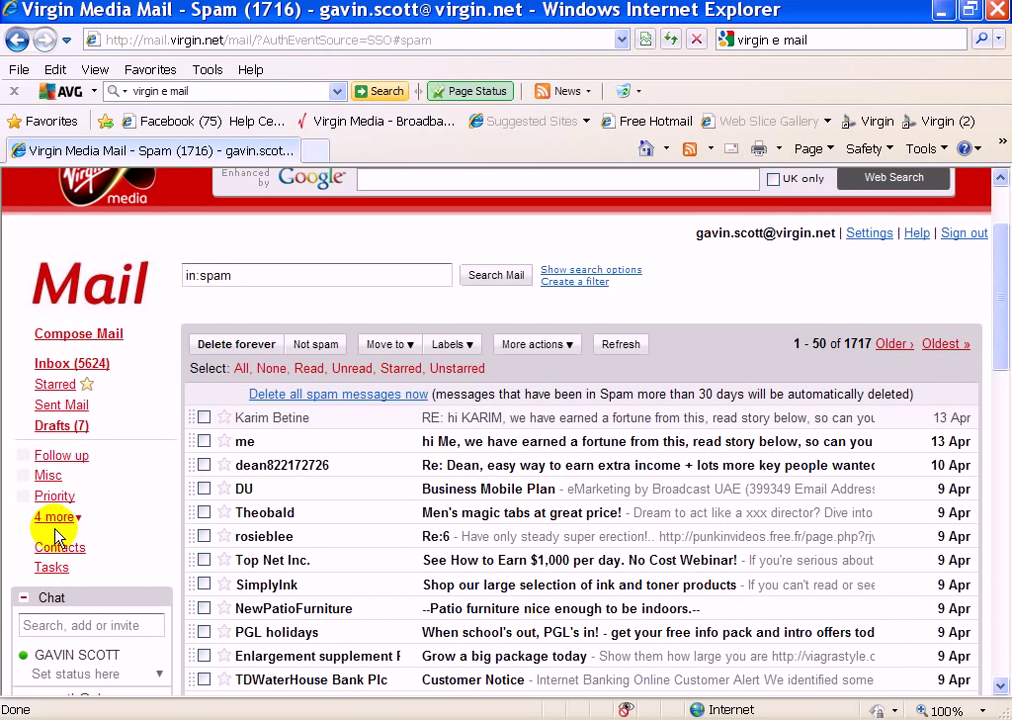
- Expand the '4 more' list to show Chats, All Mail, Spam and Bin
left_click(54, 517)
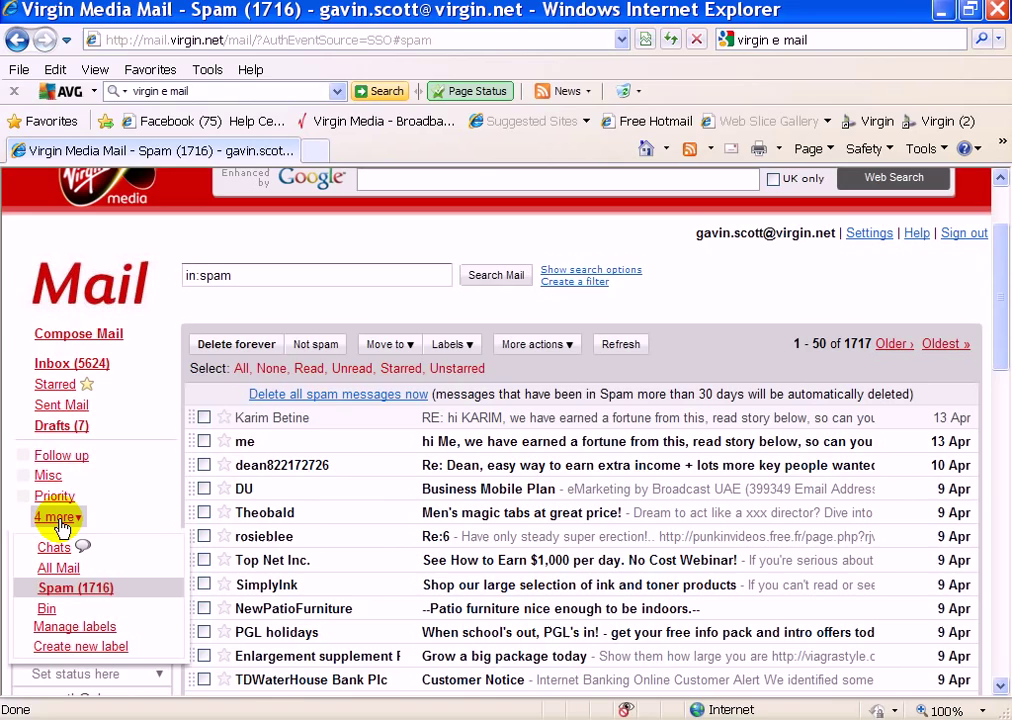
mouse_move(65, 588)
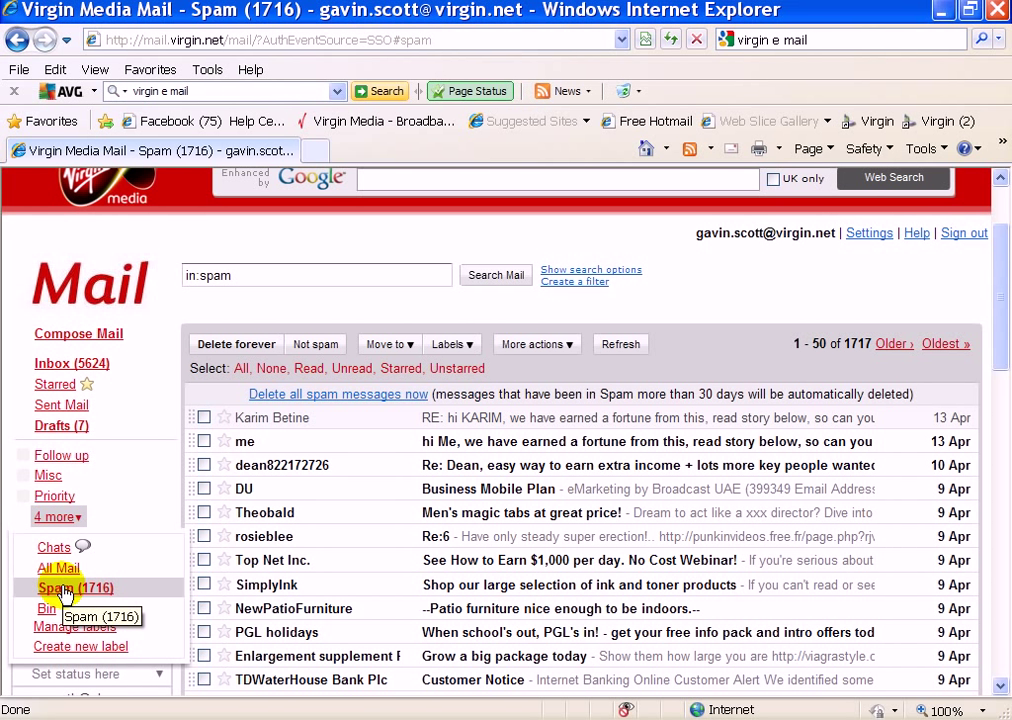